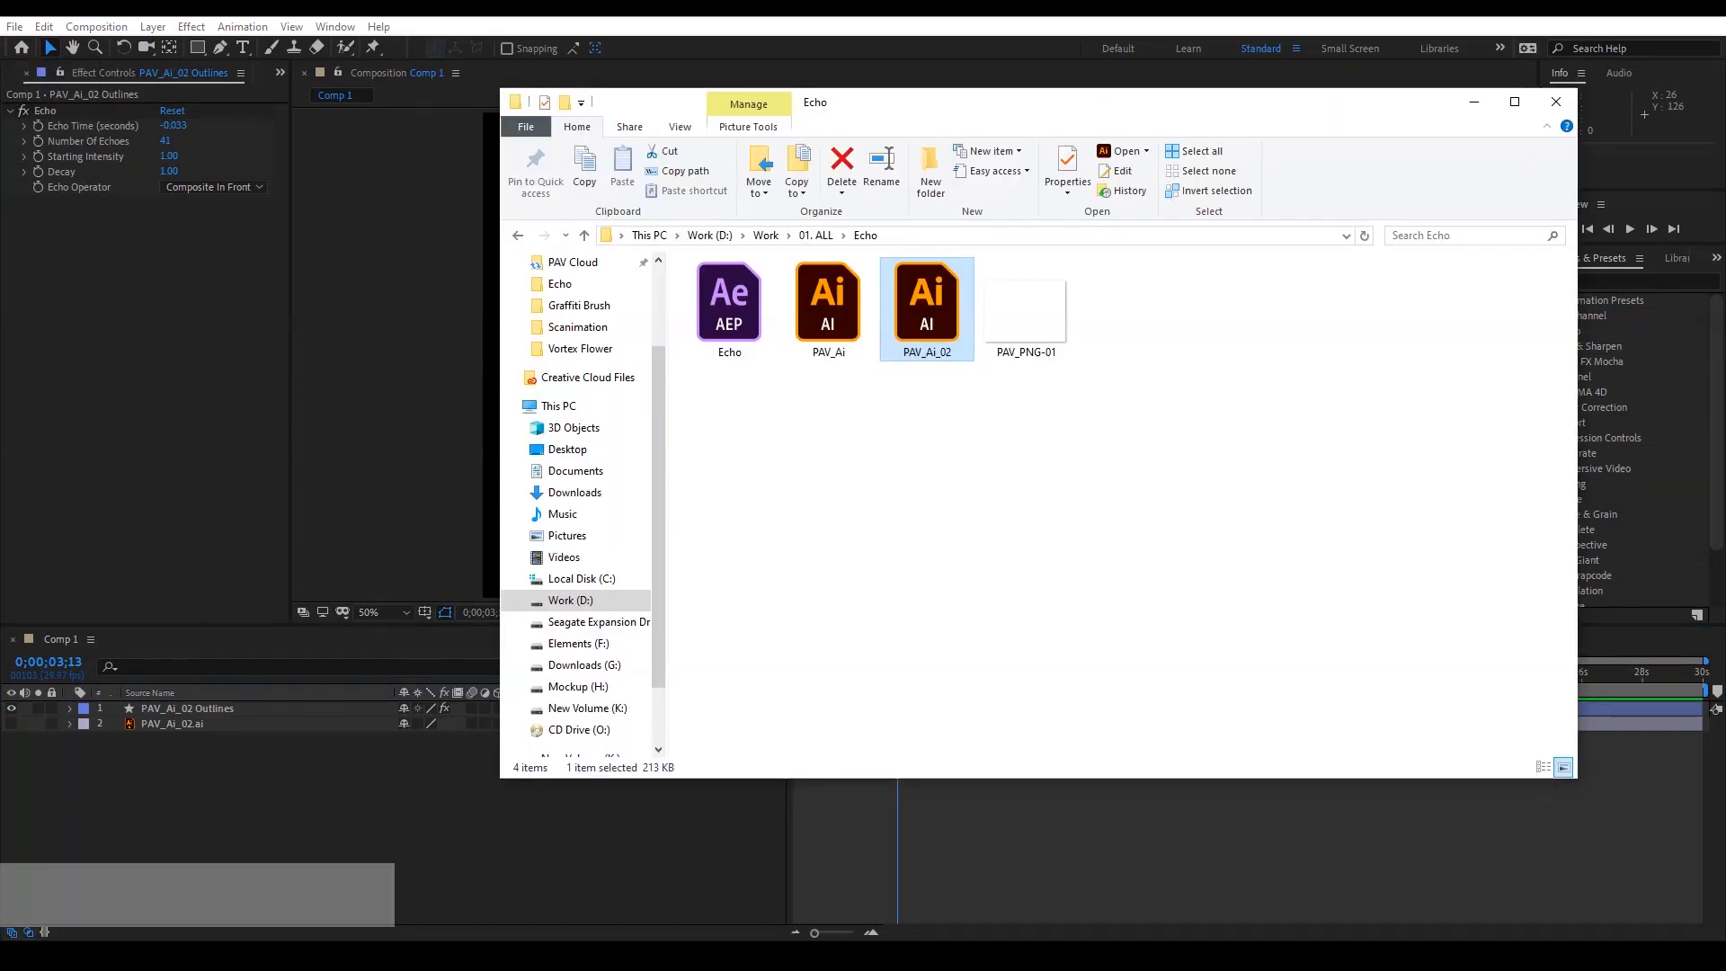
Drag PAV_Ai_02.ai into Comp 1 and select the new logo layer.
drag(927, 306, 928, 402)
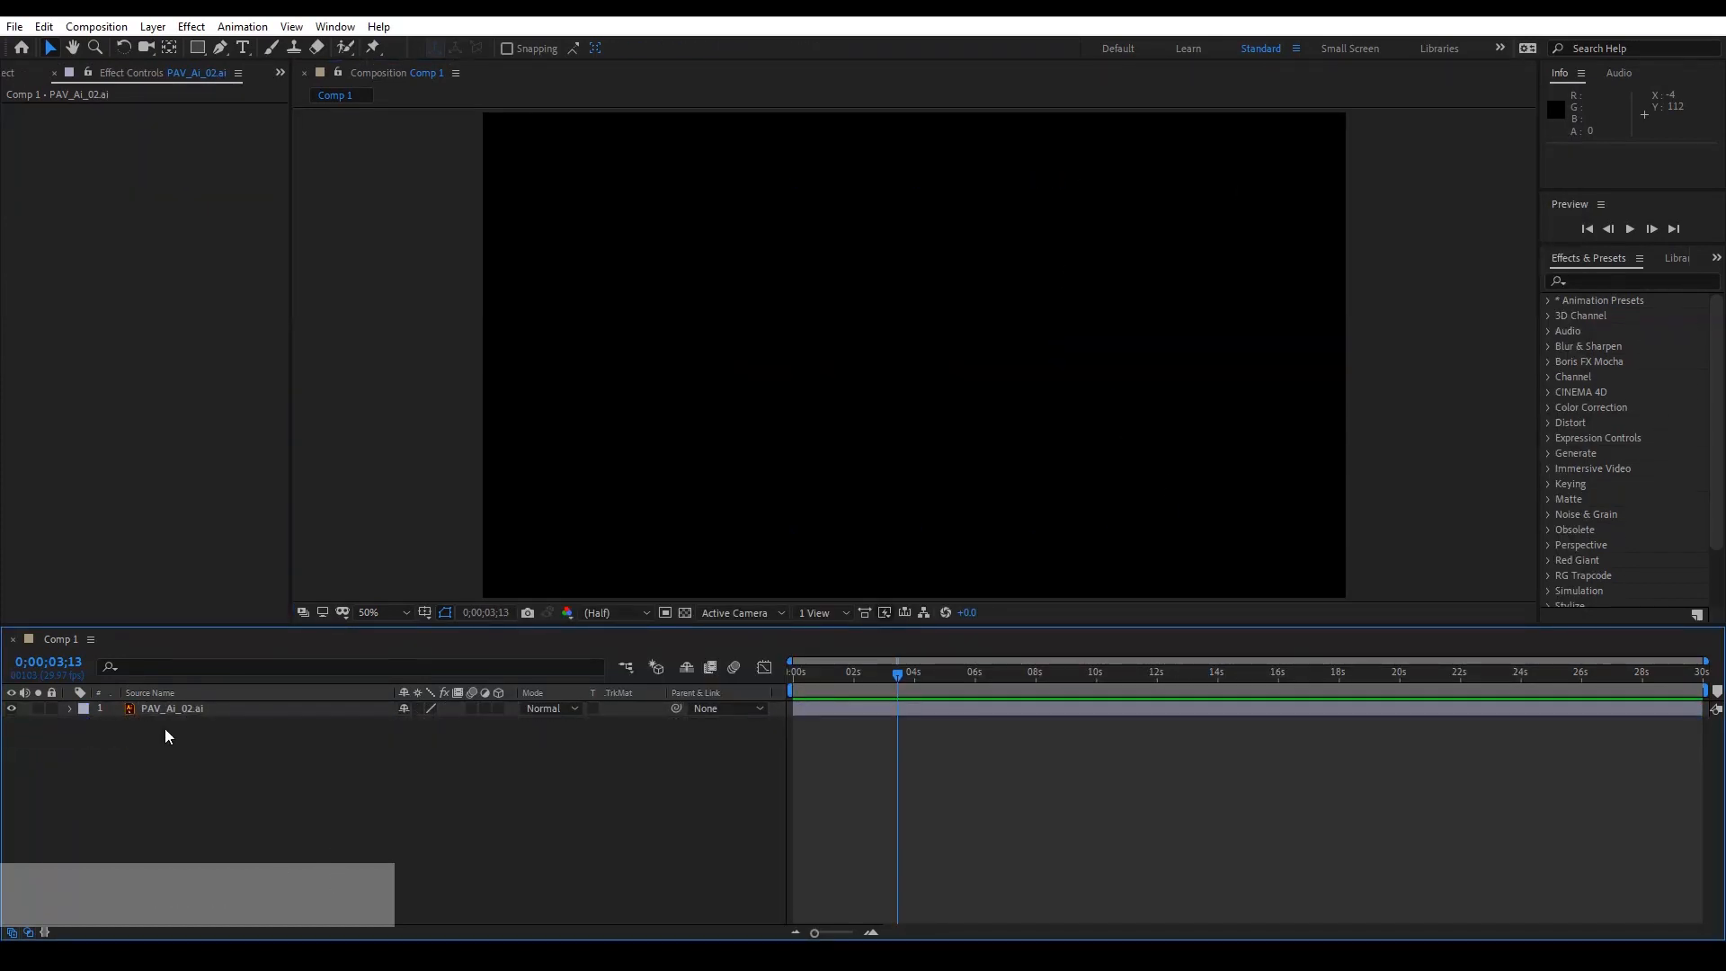
click(171, 708)
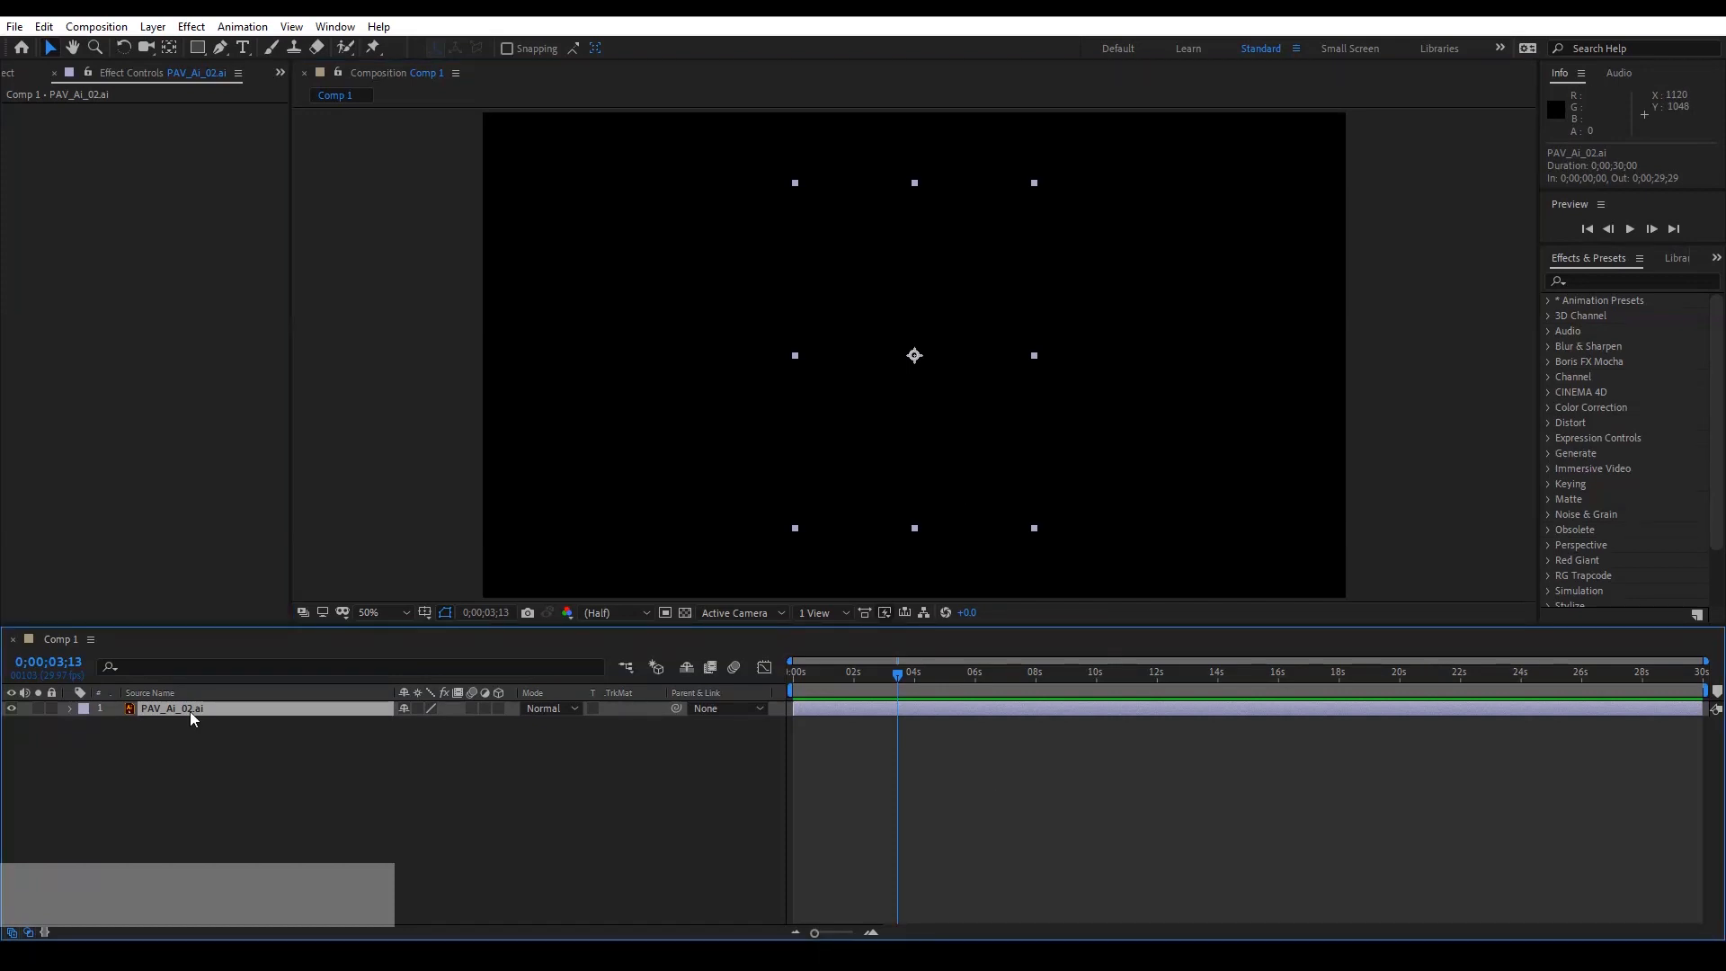
Convert the logo into a PAV_Ai_02 Outlines shape layer and add a 6 px stroke.
right_click(171, 707)
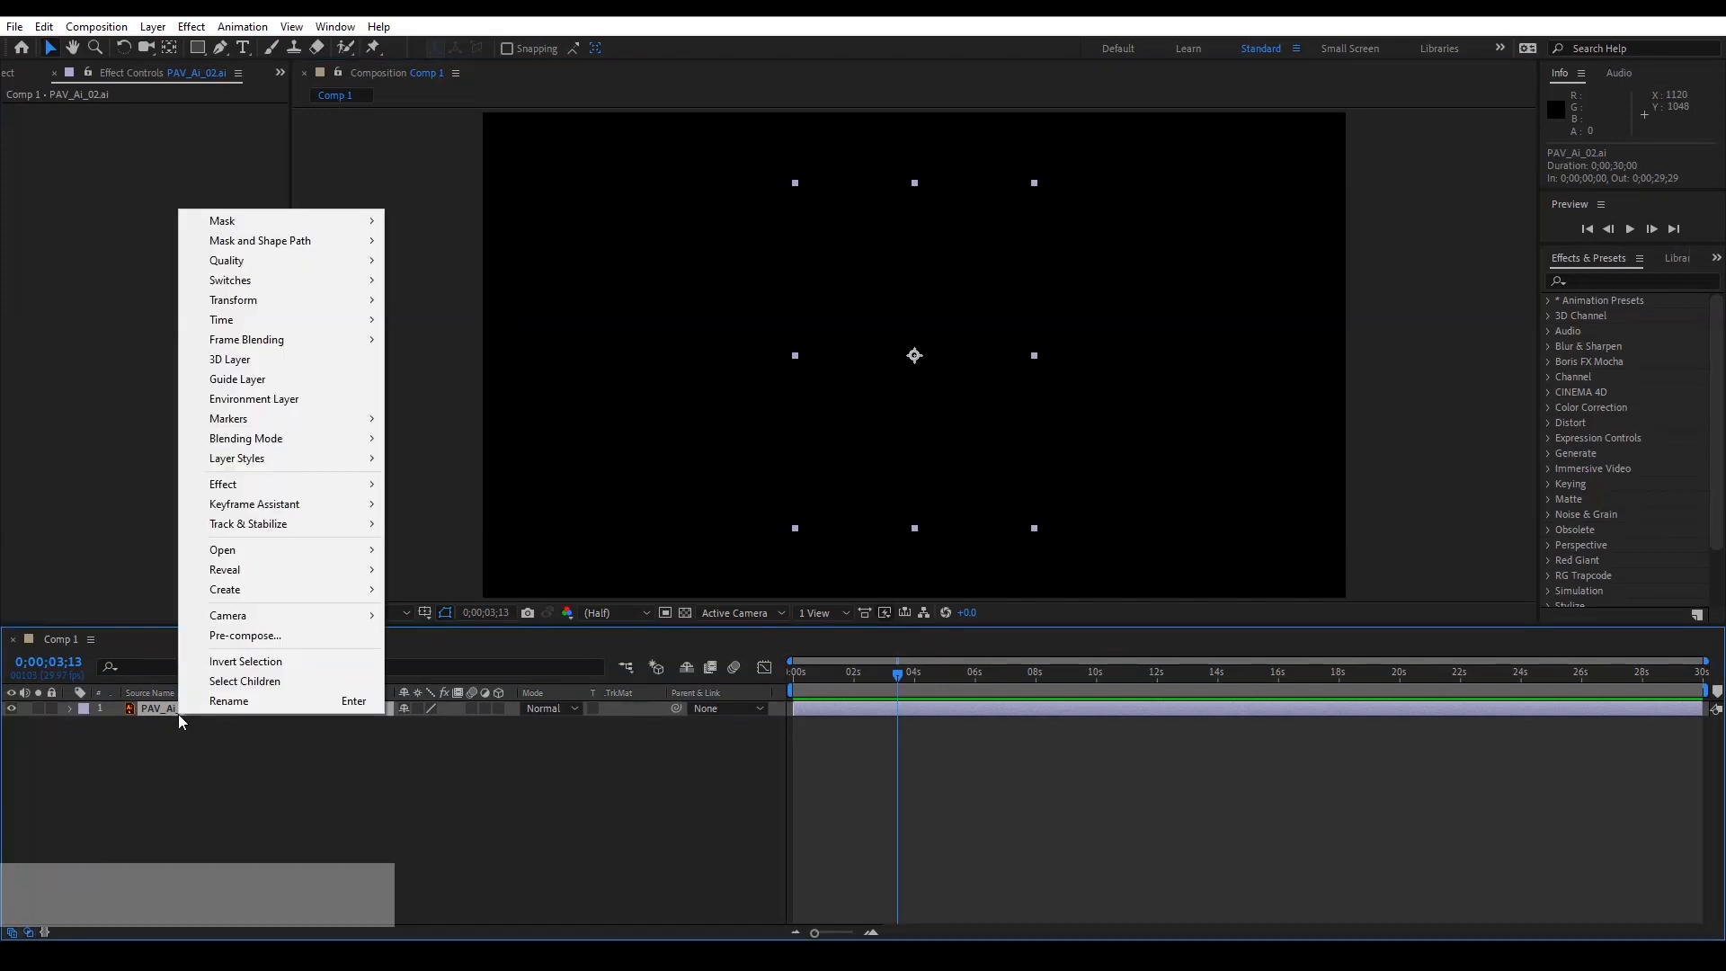
mouse_move(225, 589)
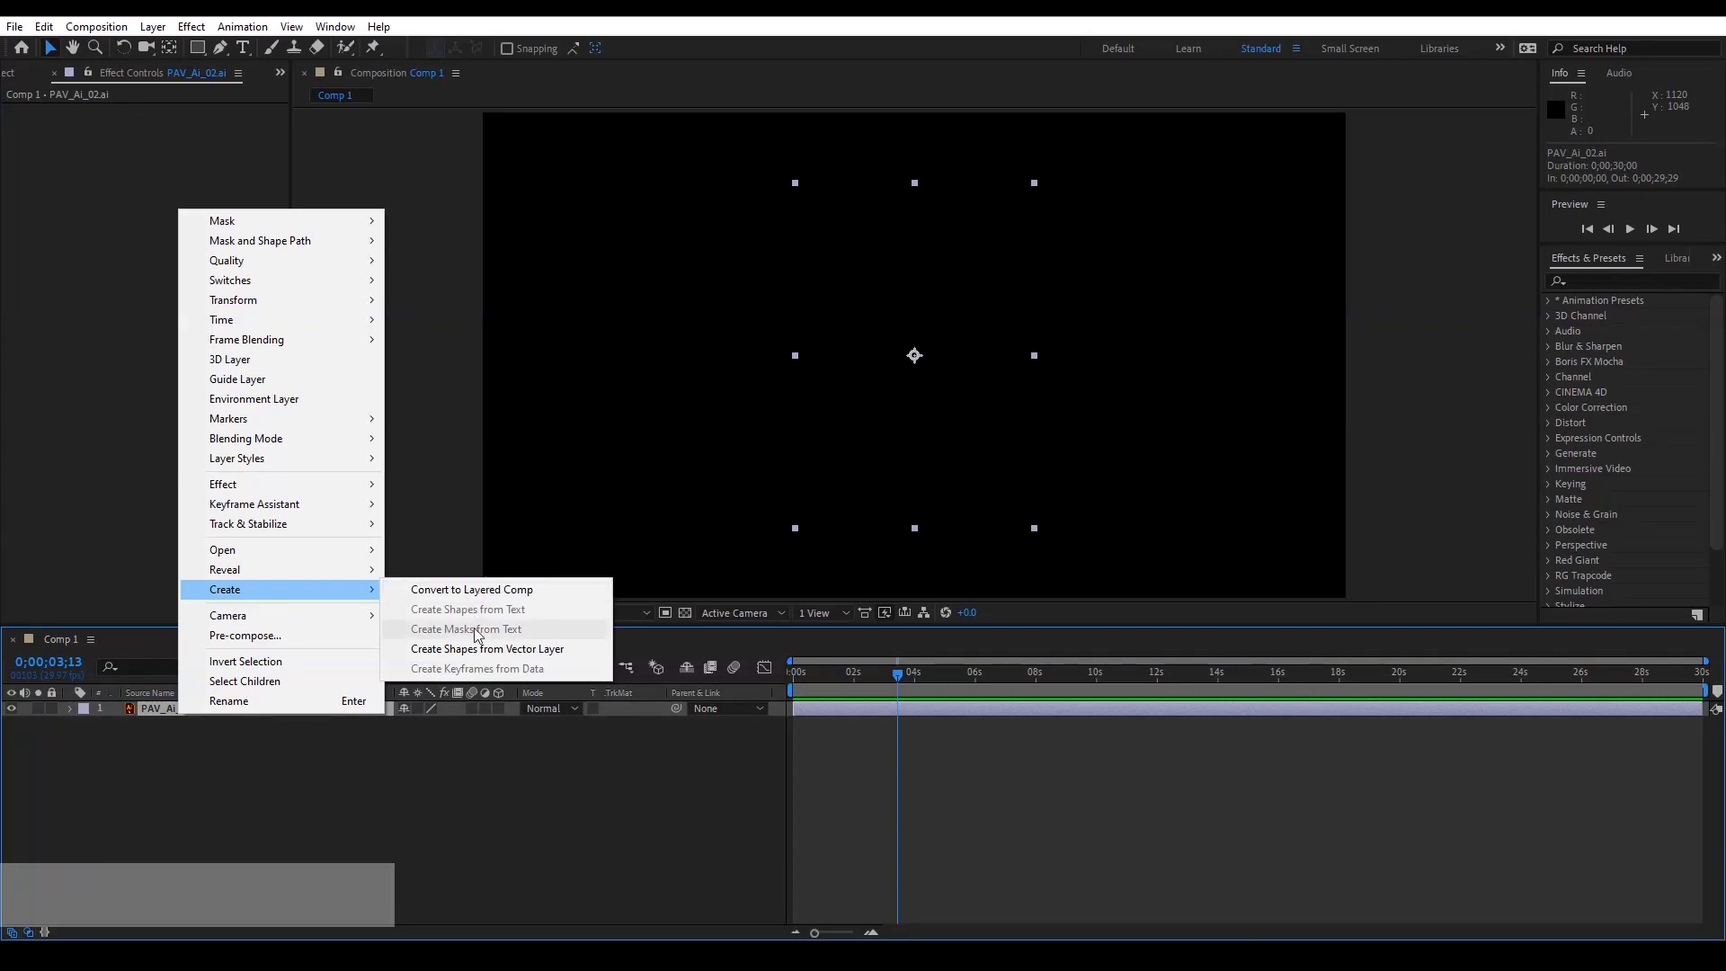
click(484, 648)
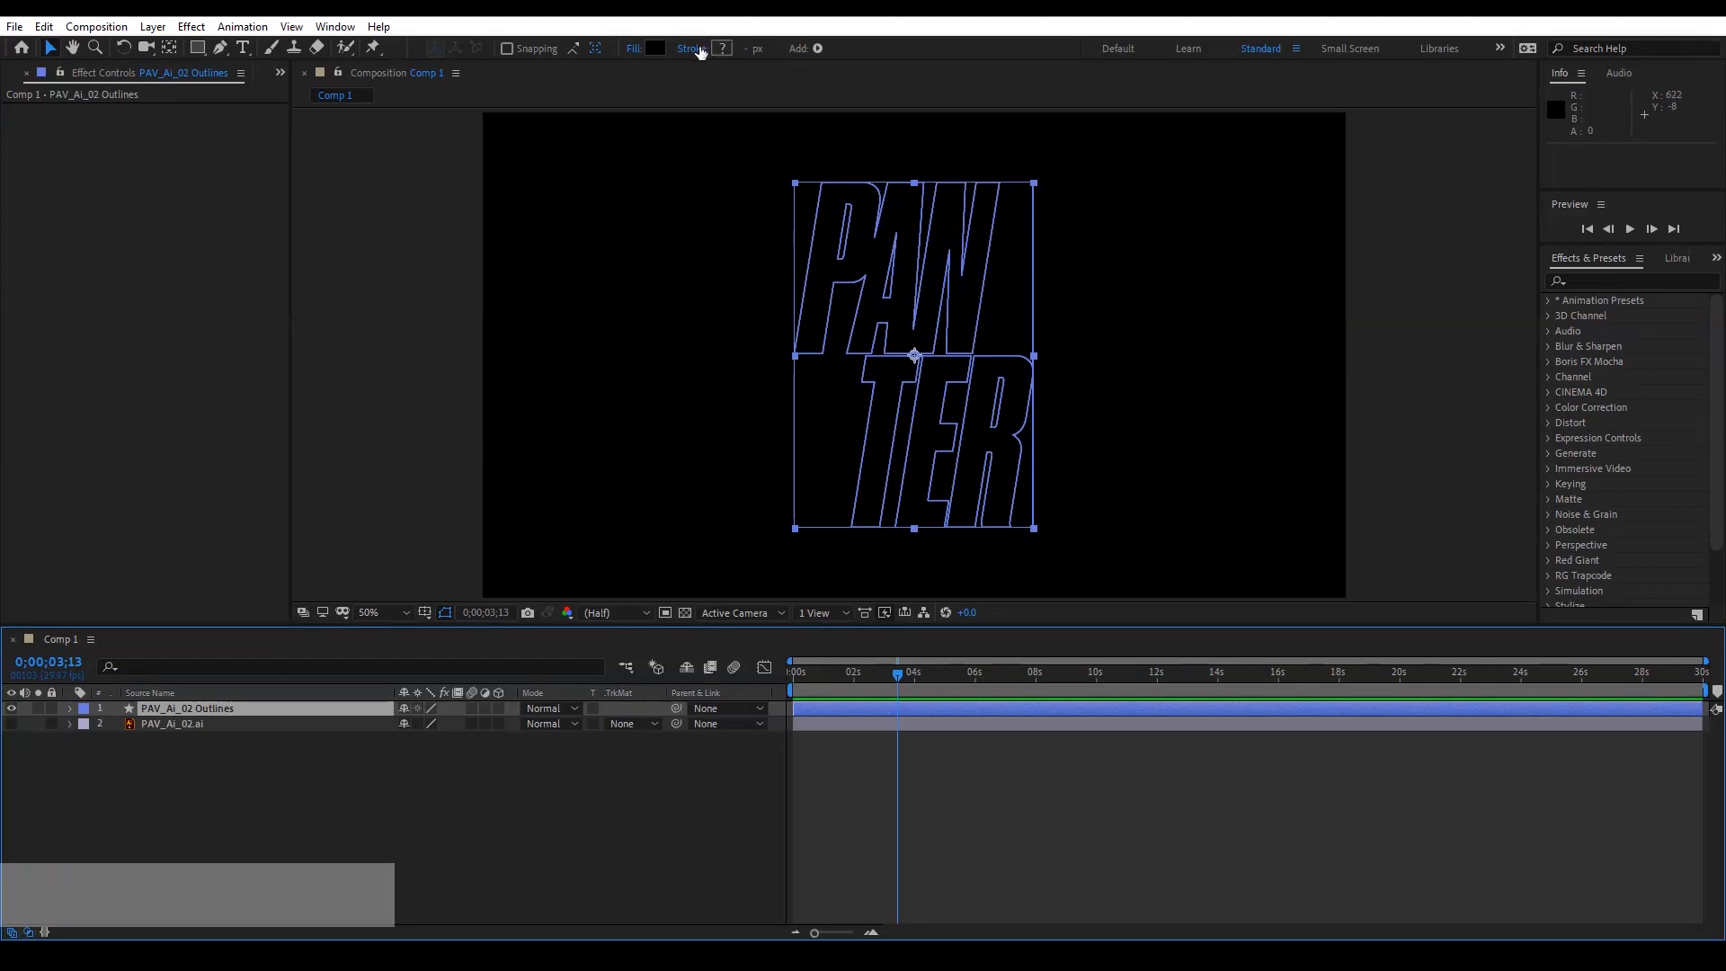
click(817, 48)
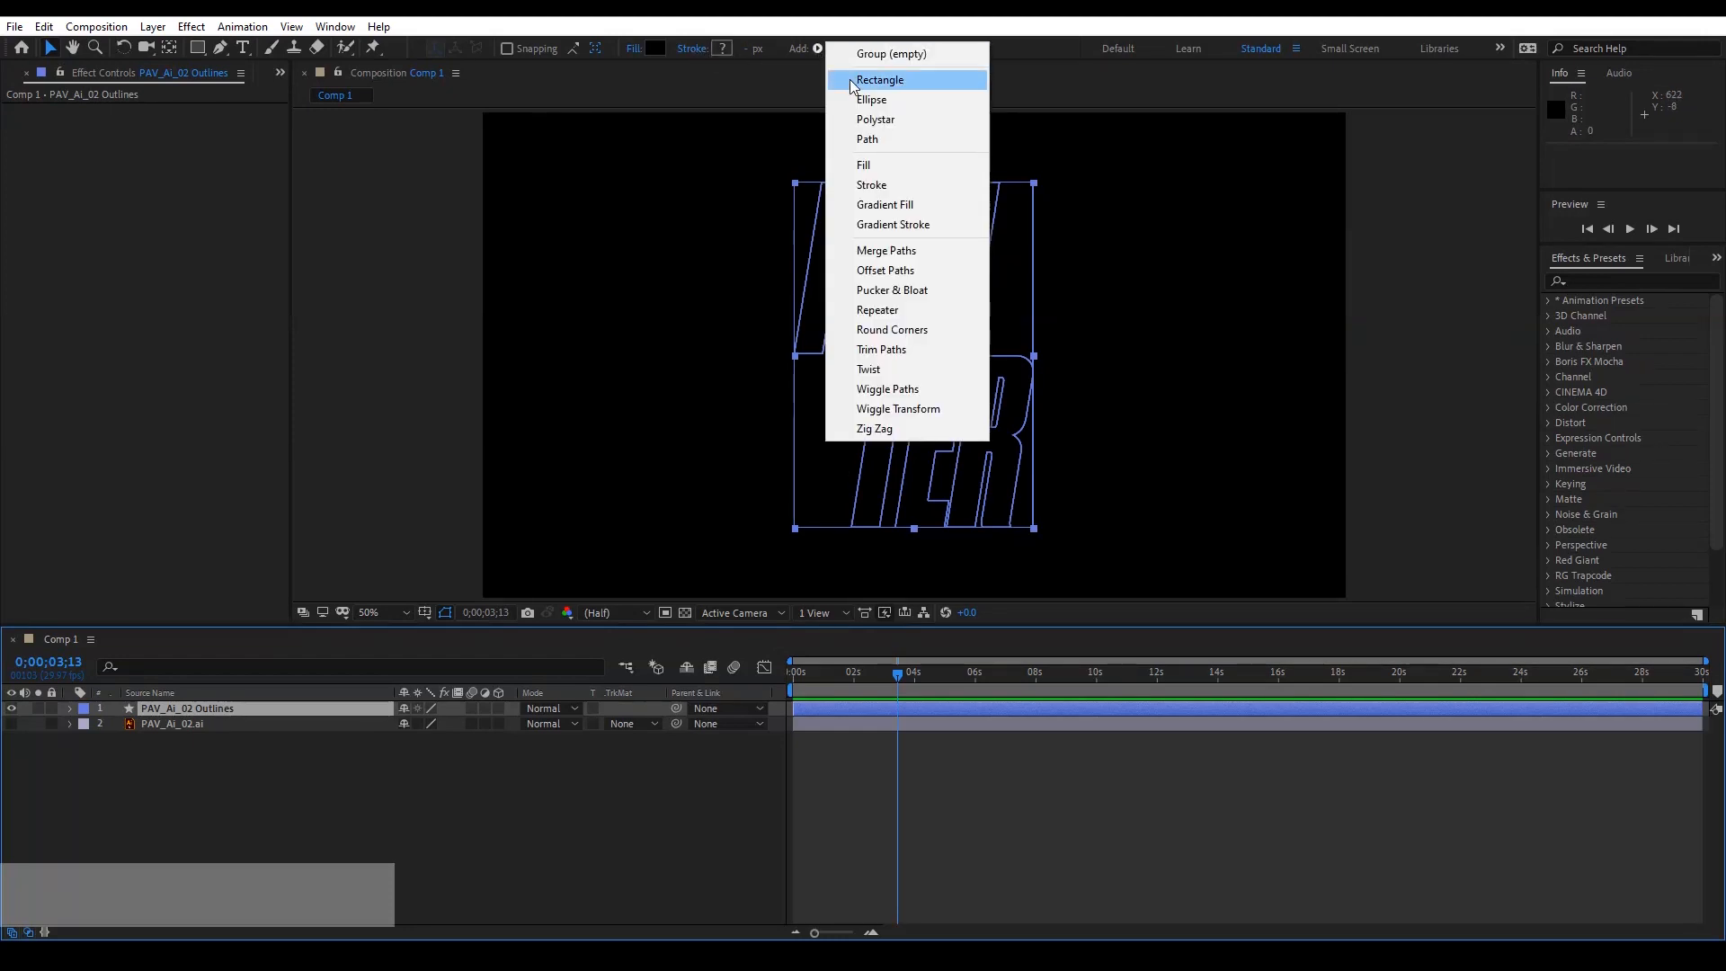
click(871, 183)
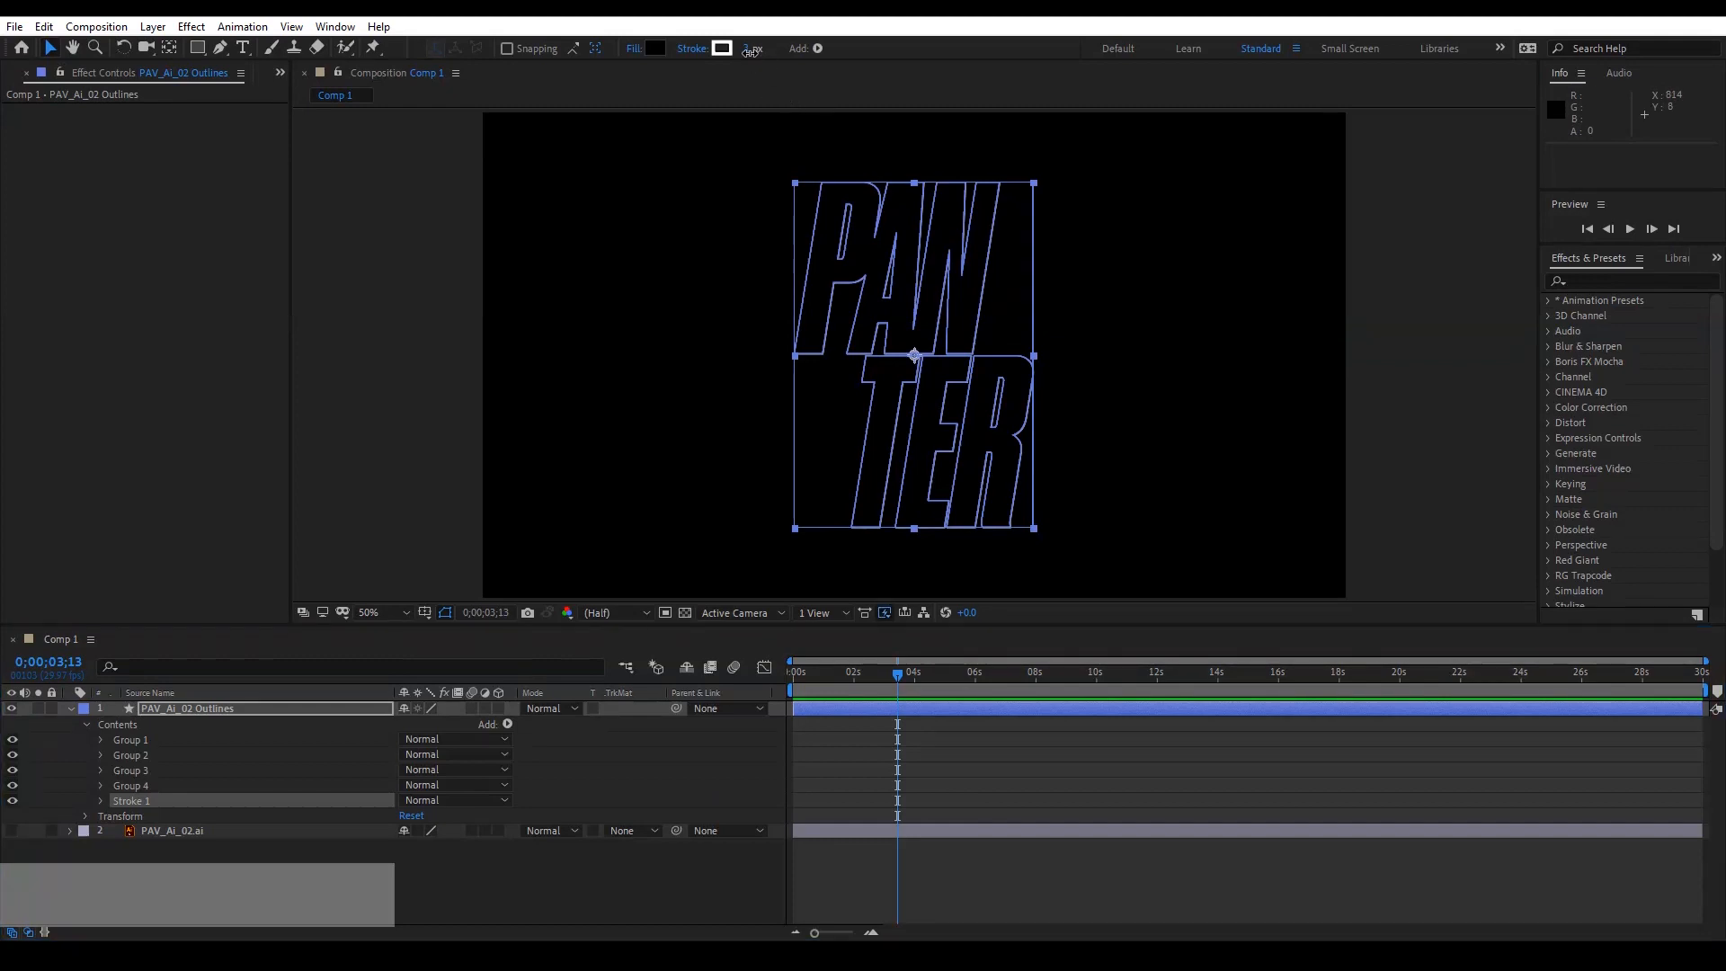
click(754, 48)
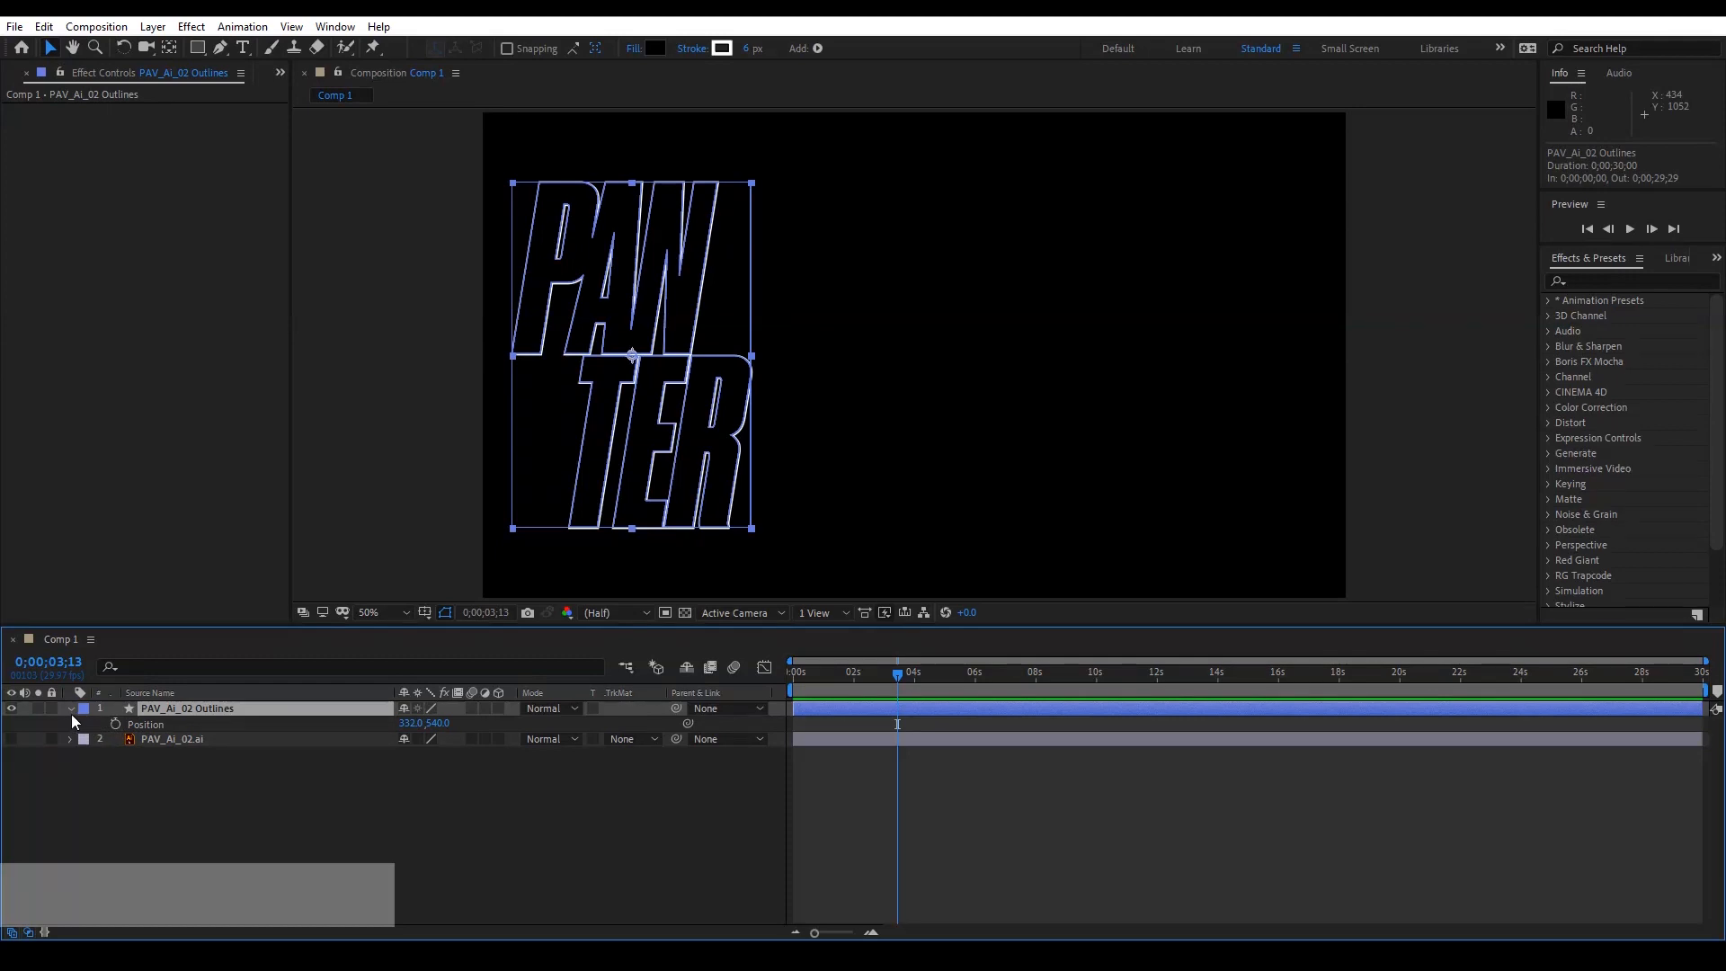
Keyframe Position so the PANTER logo slides from left to right, with eased keyframes.
click(69, 708)
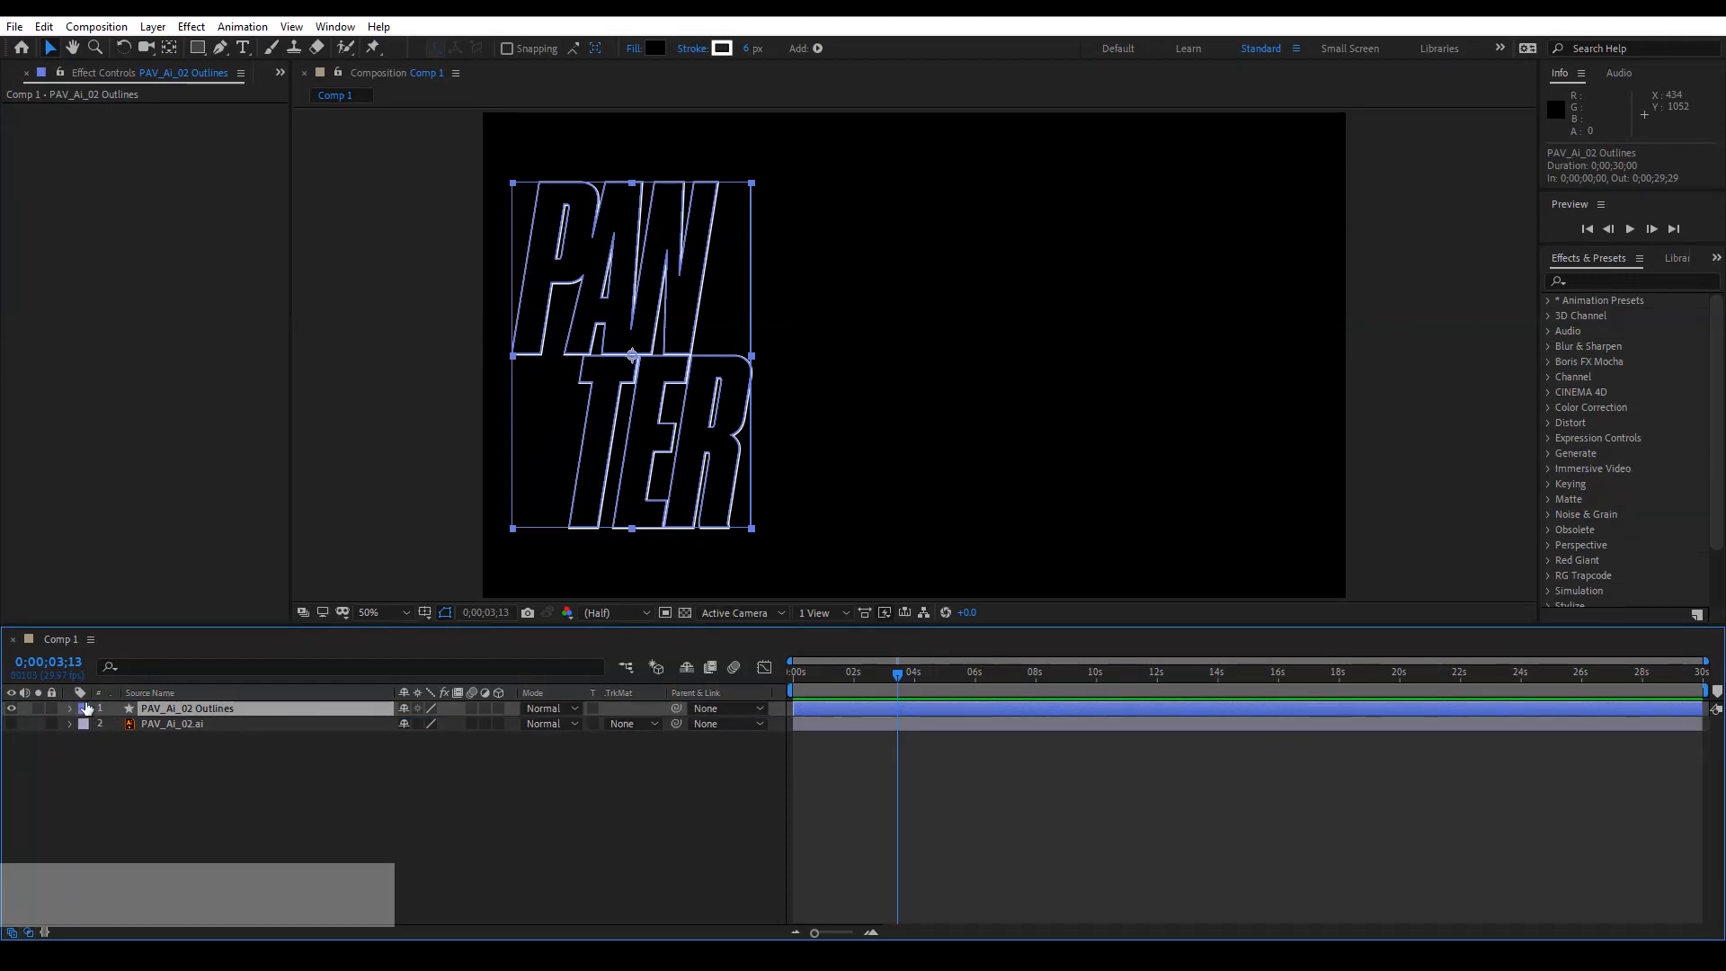
click(71, 708)
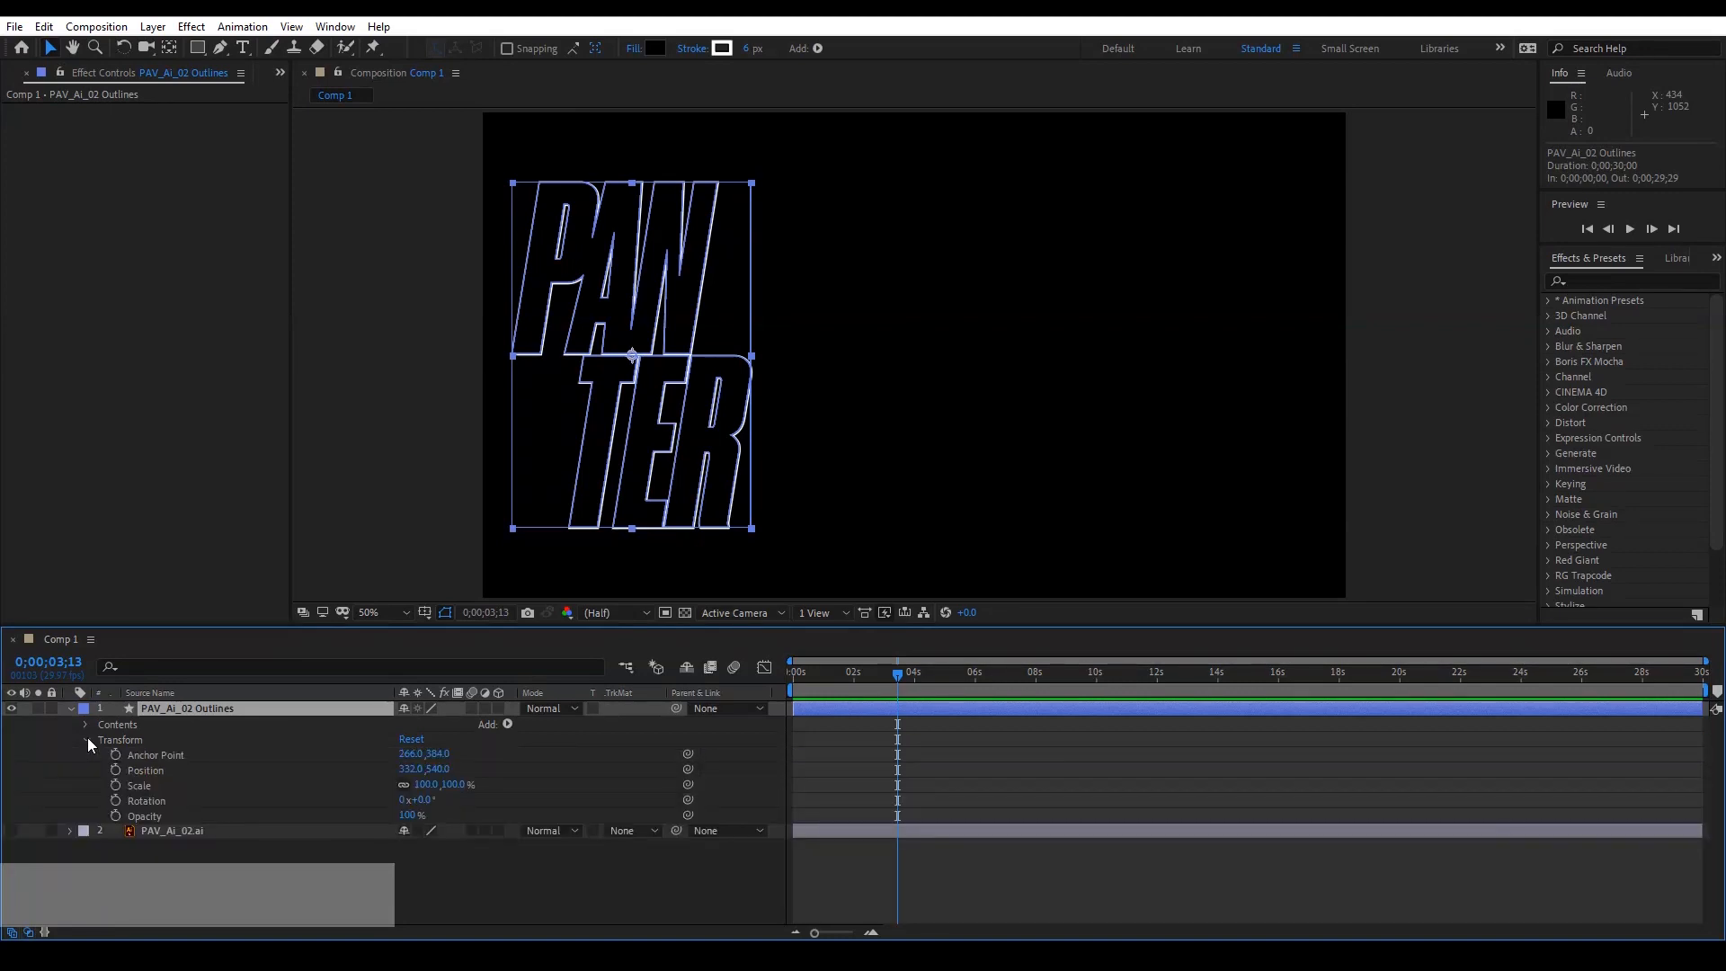
mouse_move(116, 771)
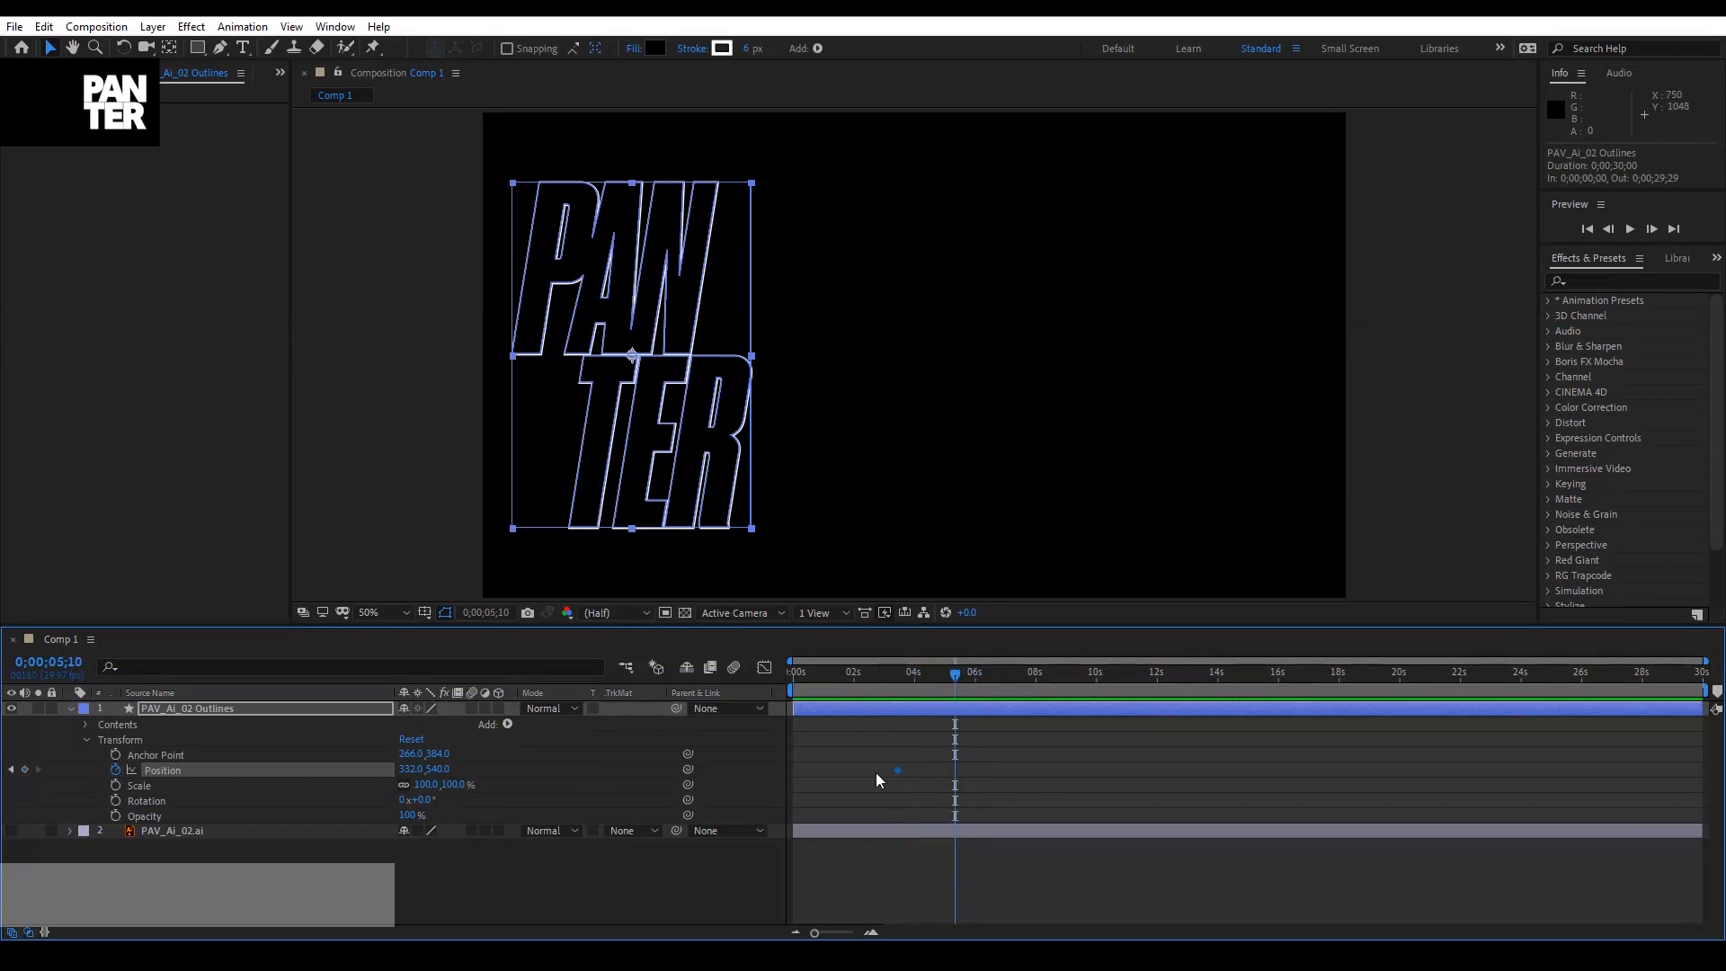
mouse_move(746, 505)
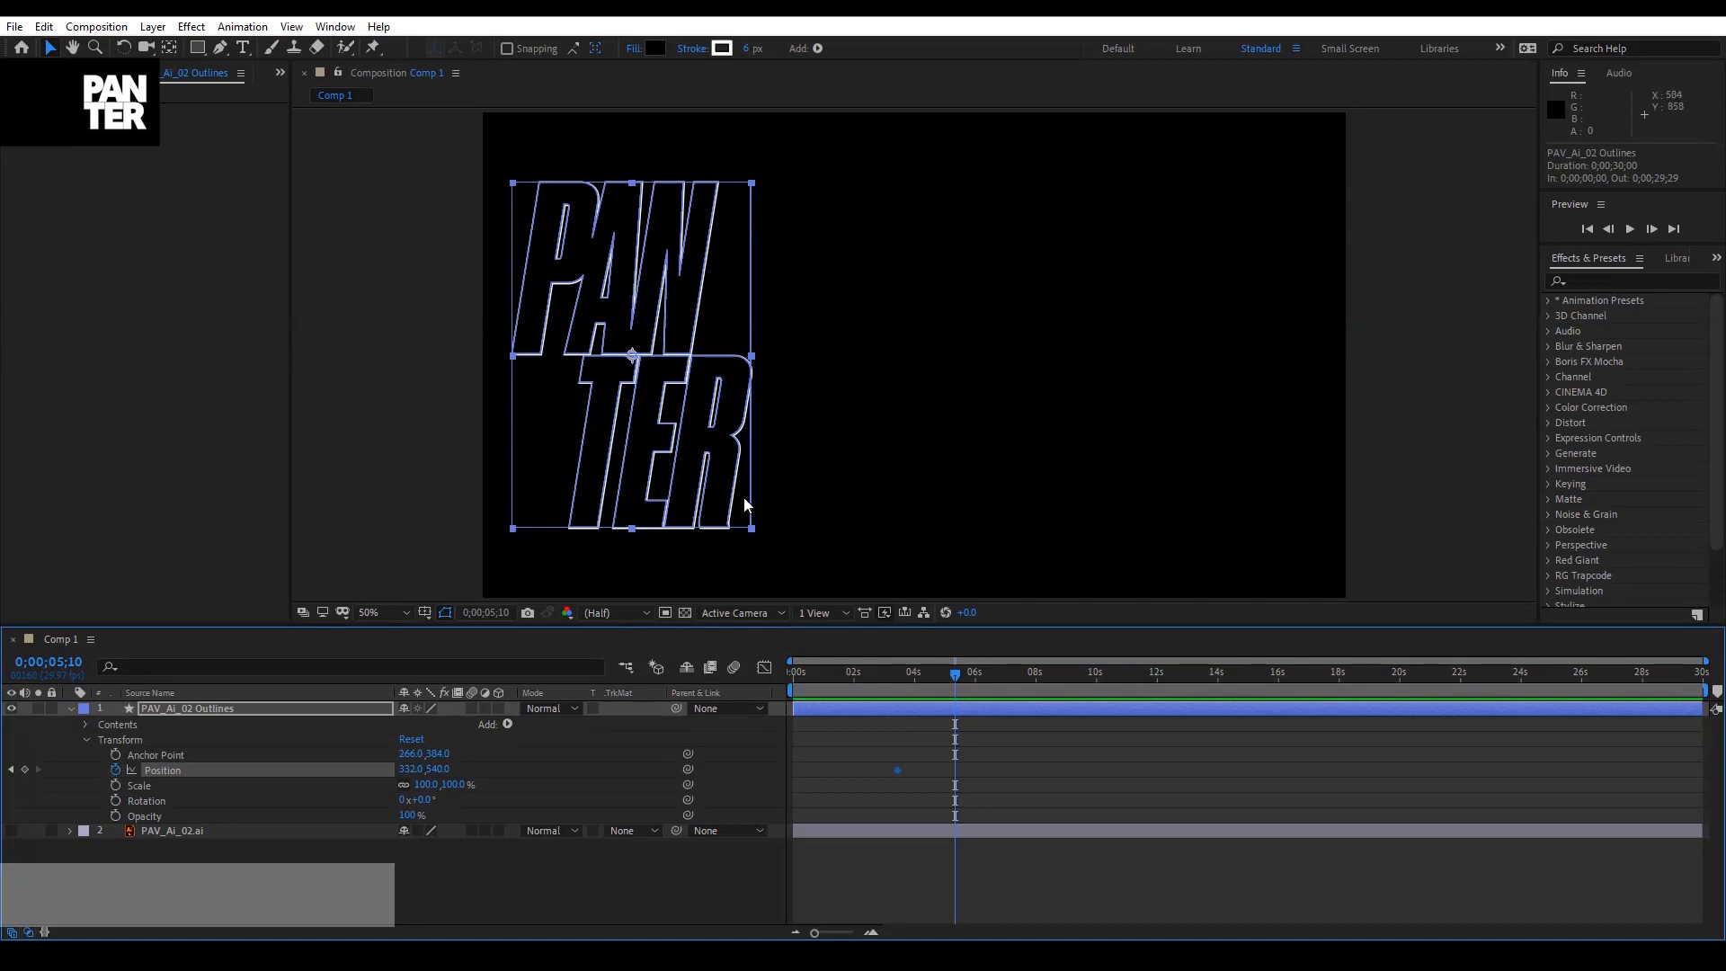
drag(633, 354, 913, 354)
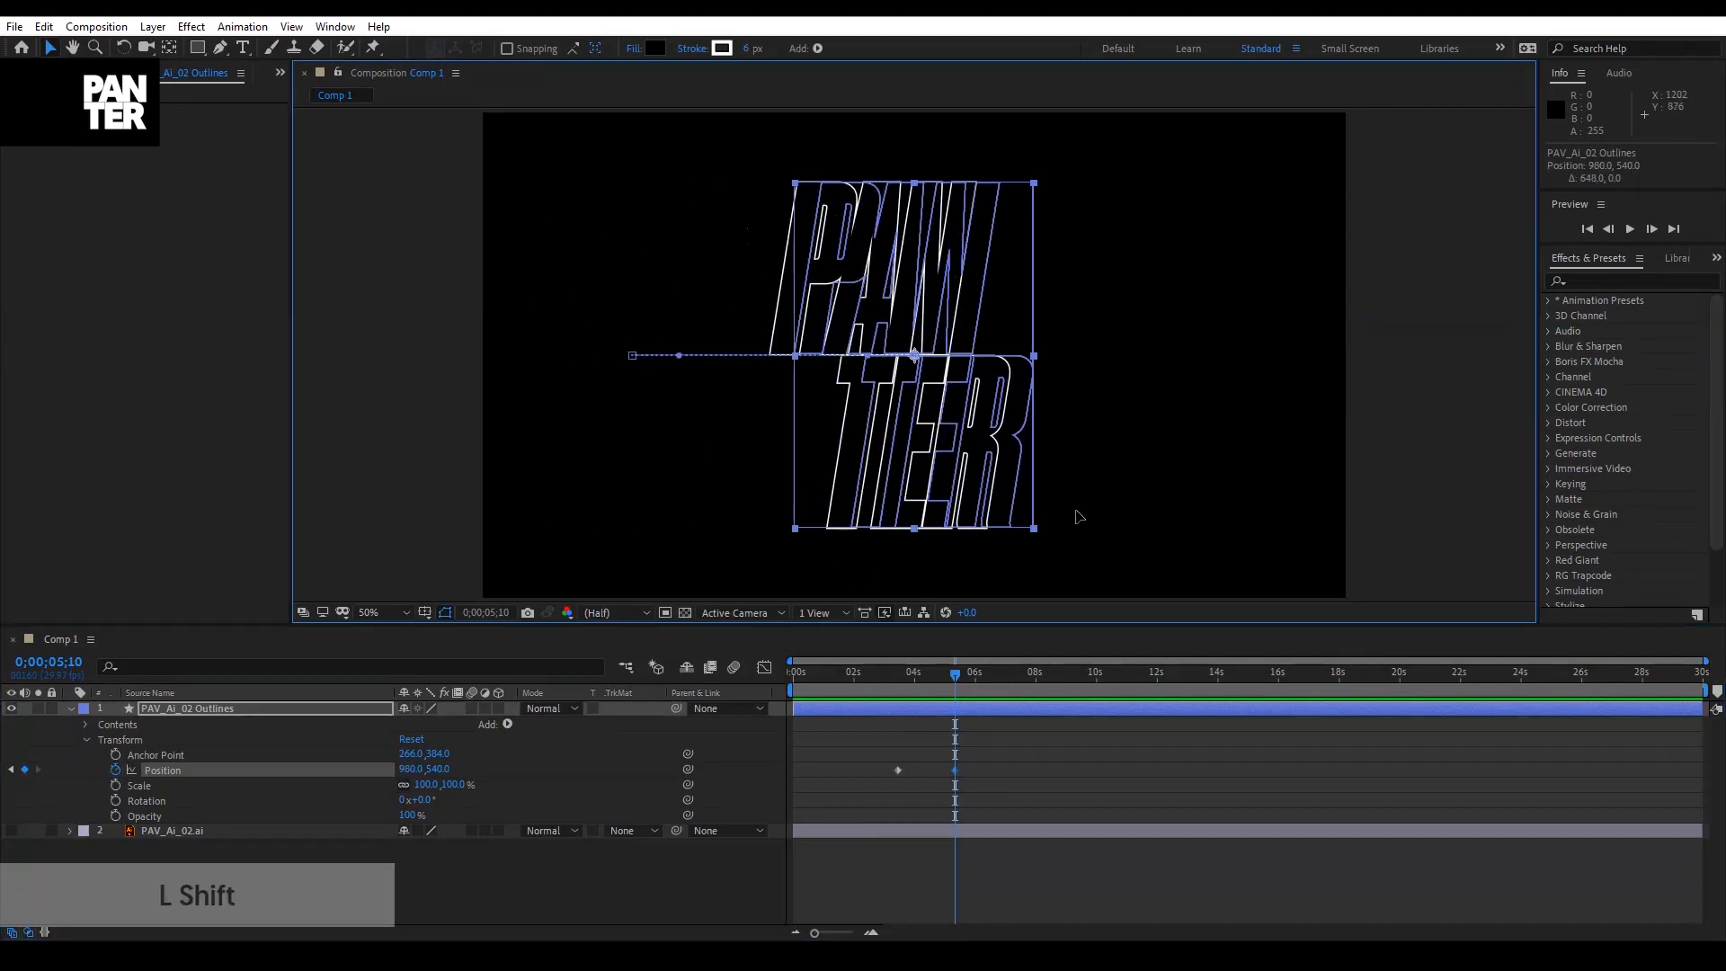
drag(913, 357, 1189, 356)
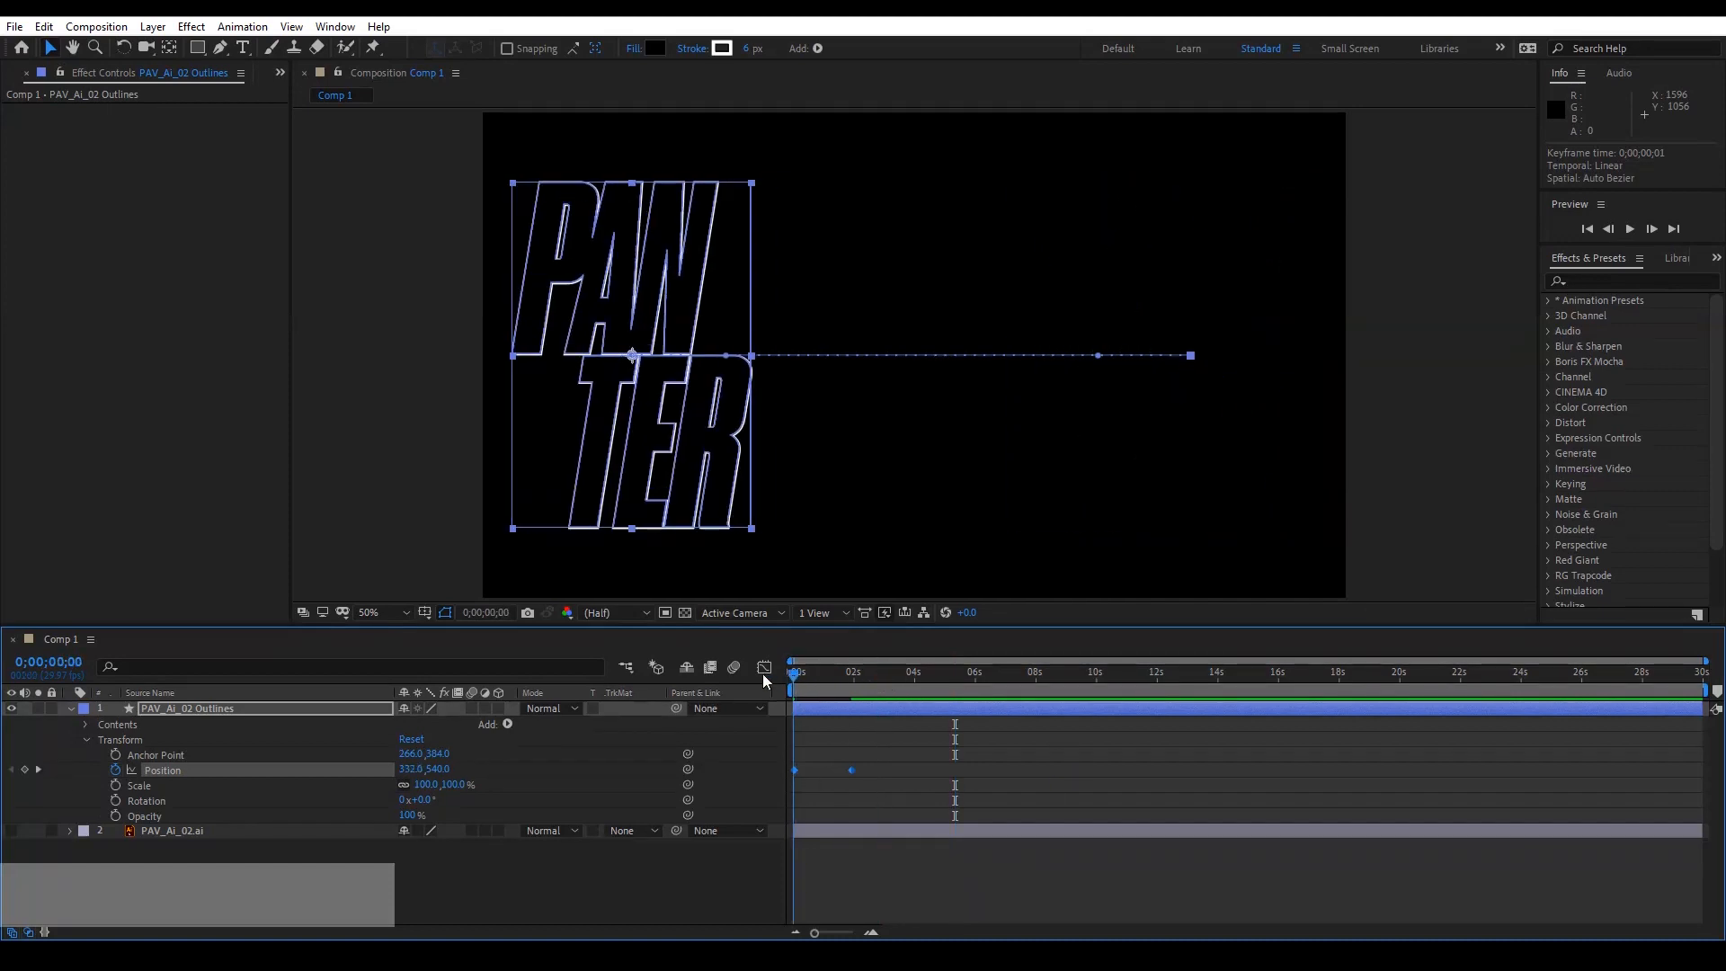
key(Space)
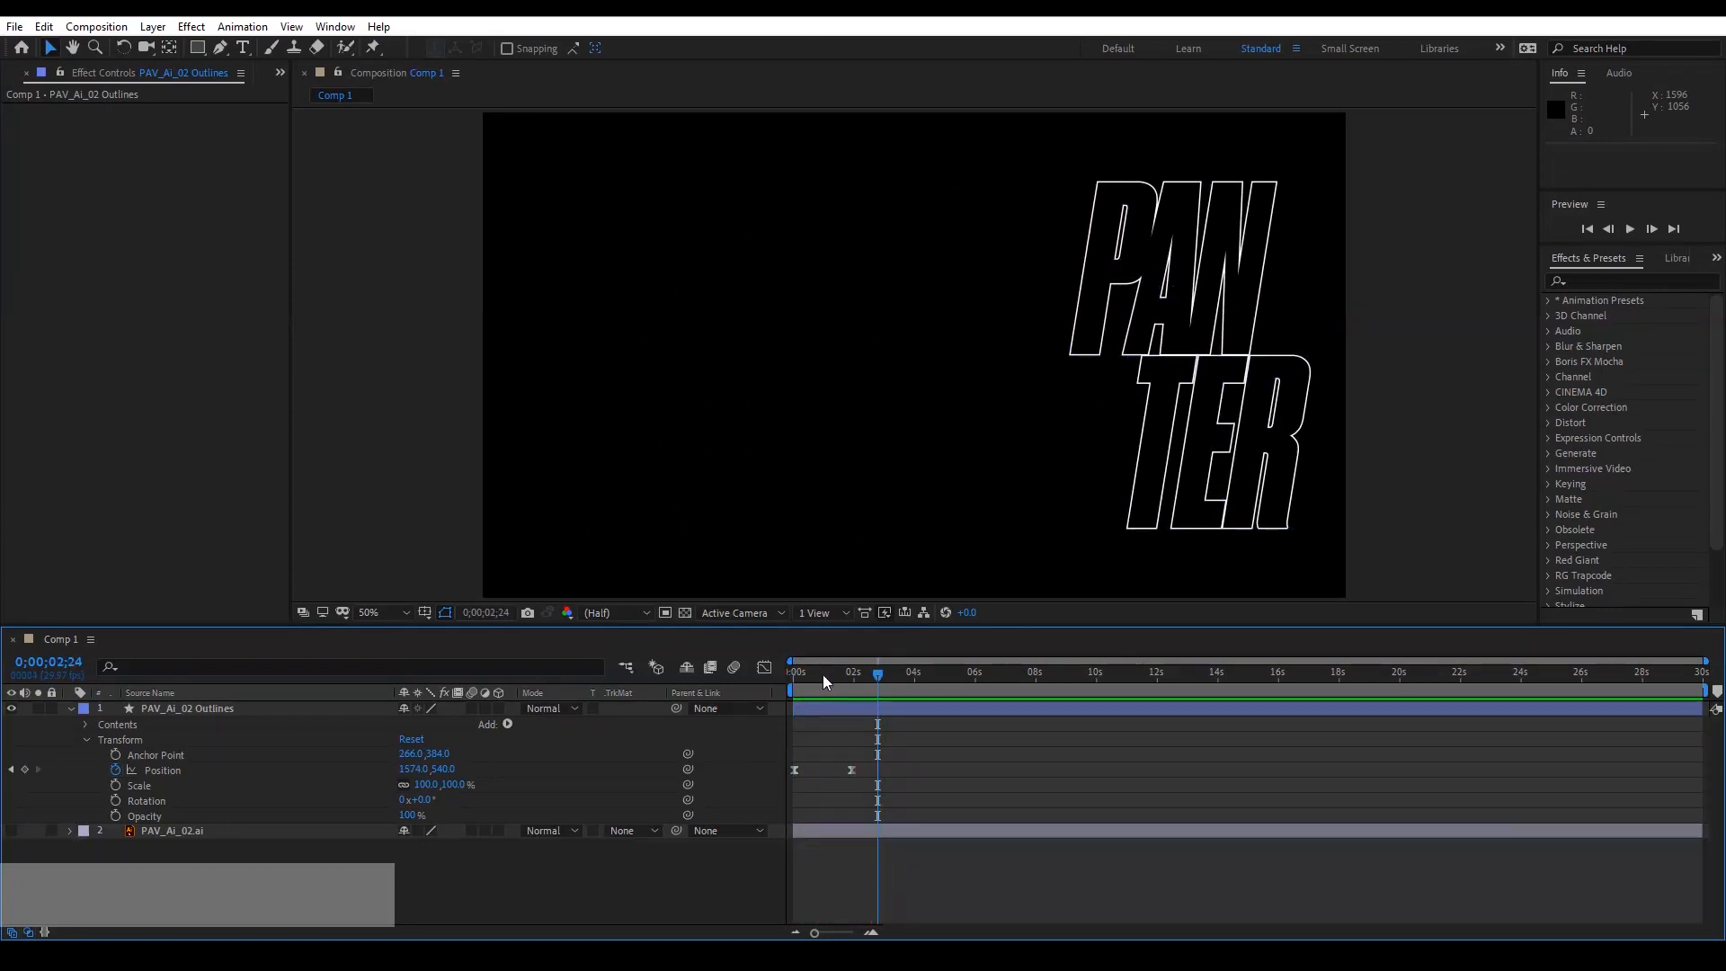
Return to the first frame and search Effects & Presets for 'echo'.
click(185, 707)
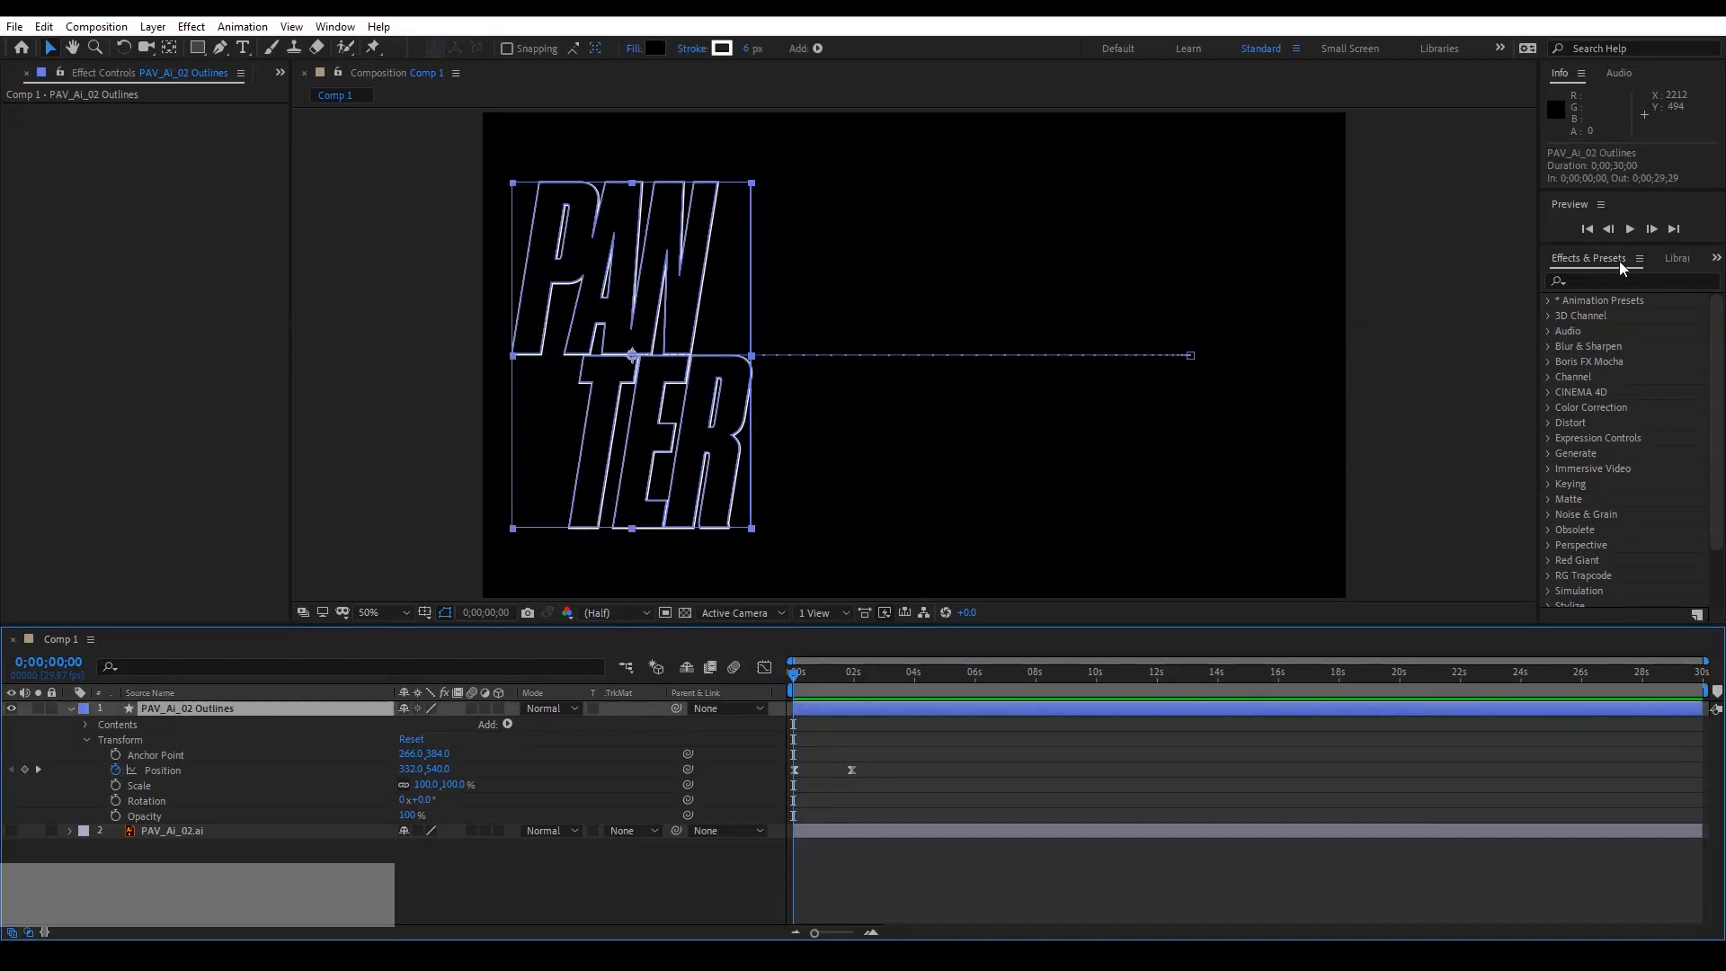
click(1618, 281)
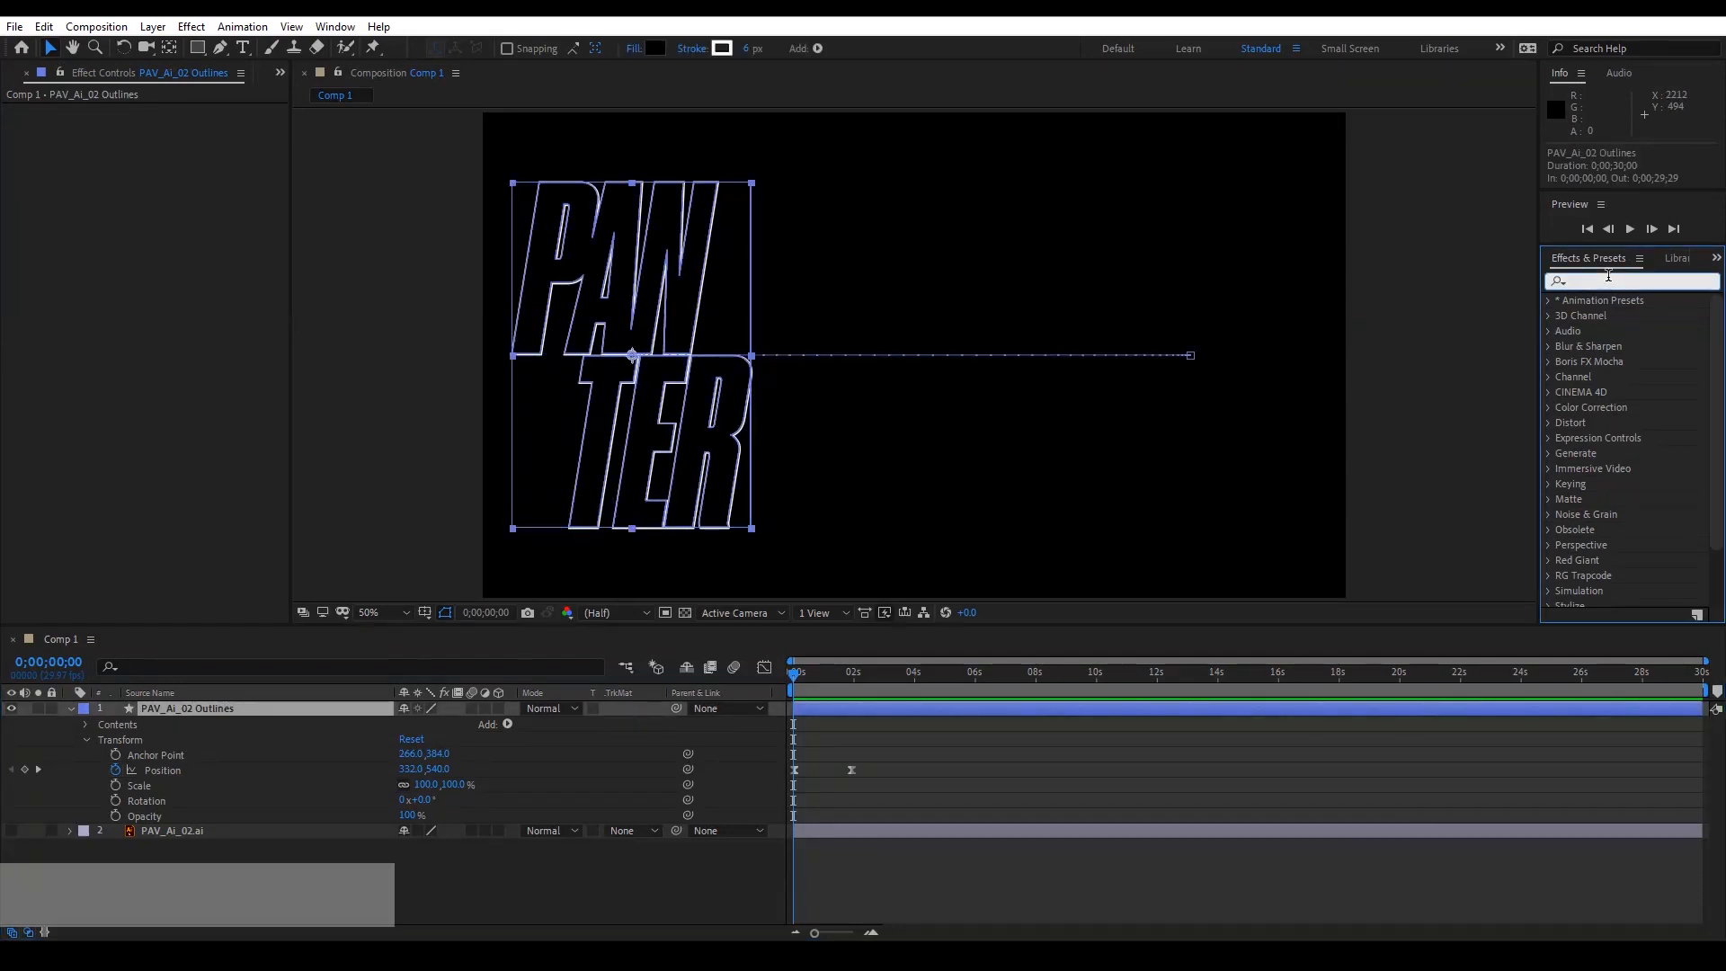
click(335, 27)
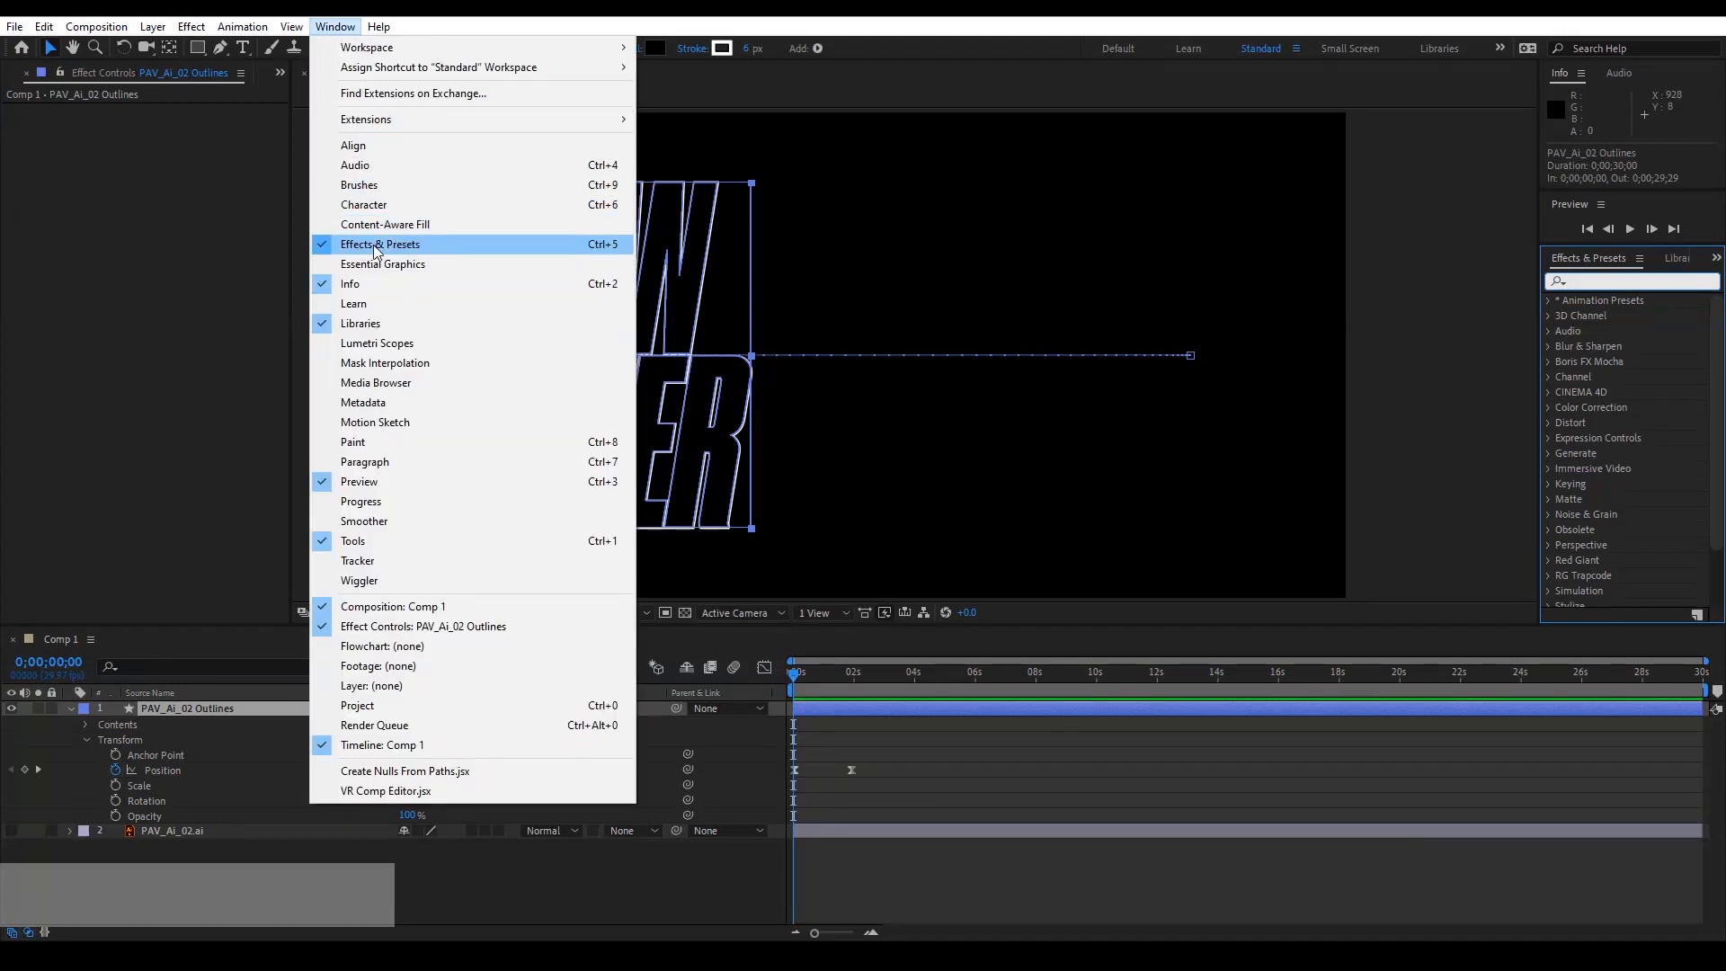
mouse_move(1204, 30)
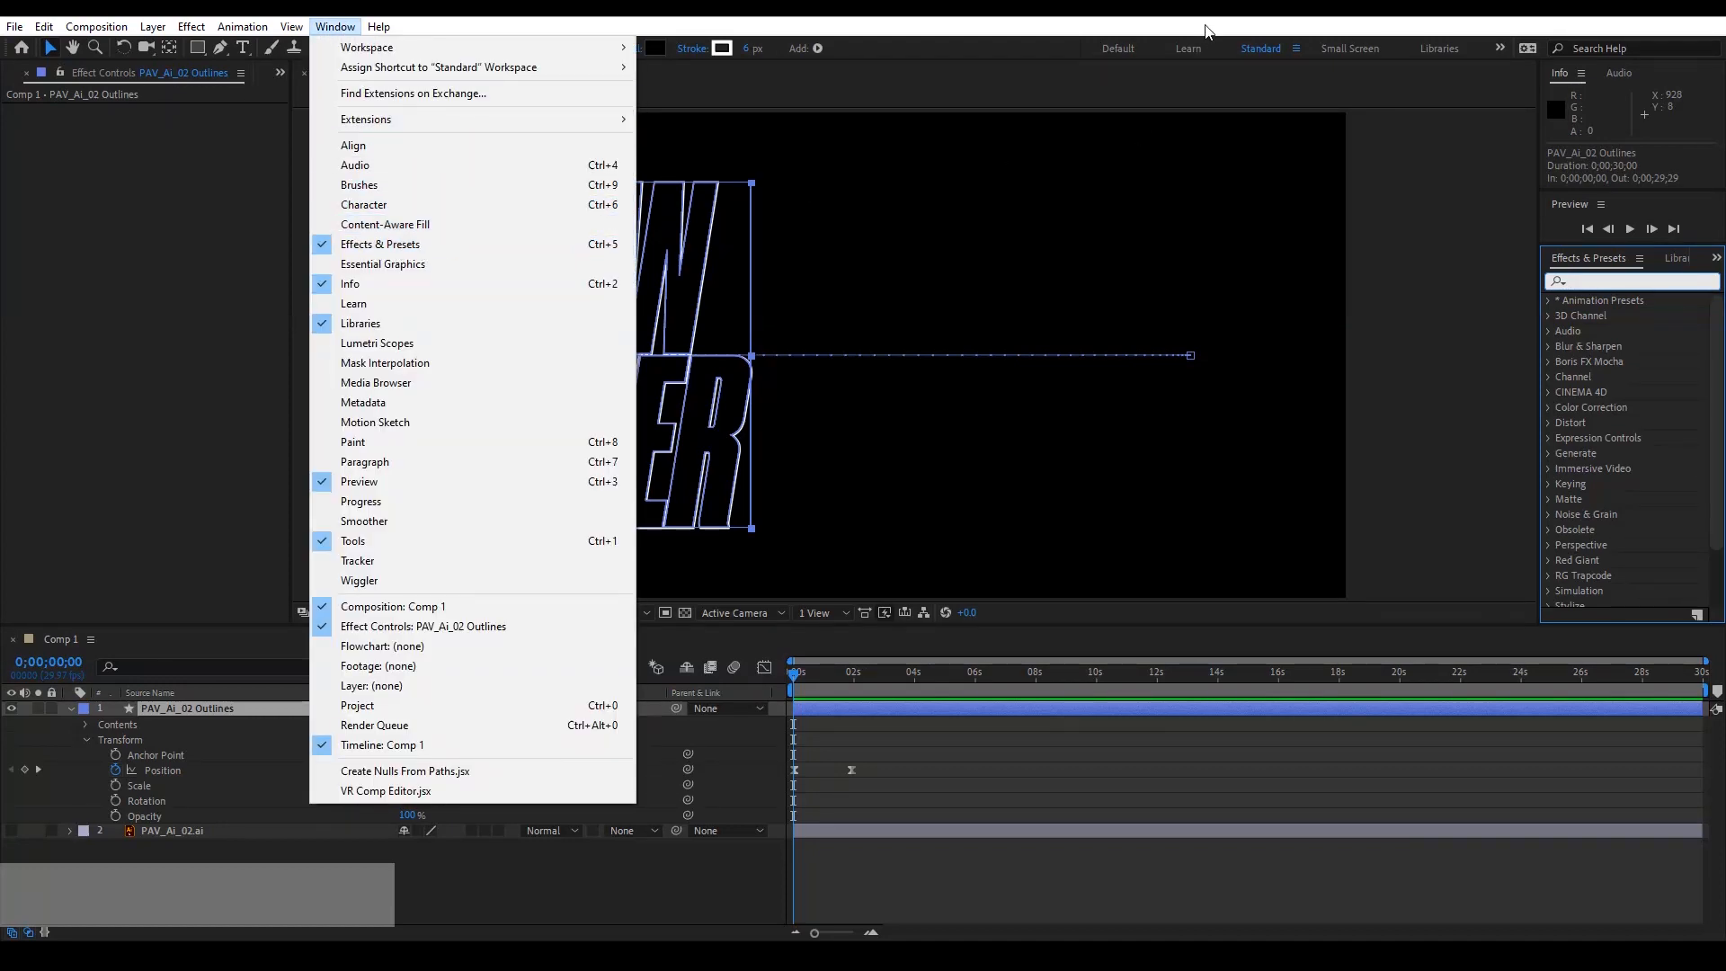
click(333, 26)
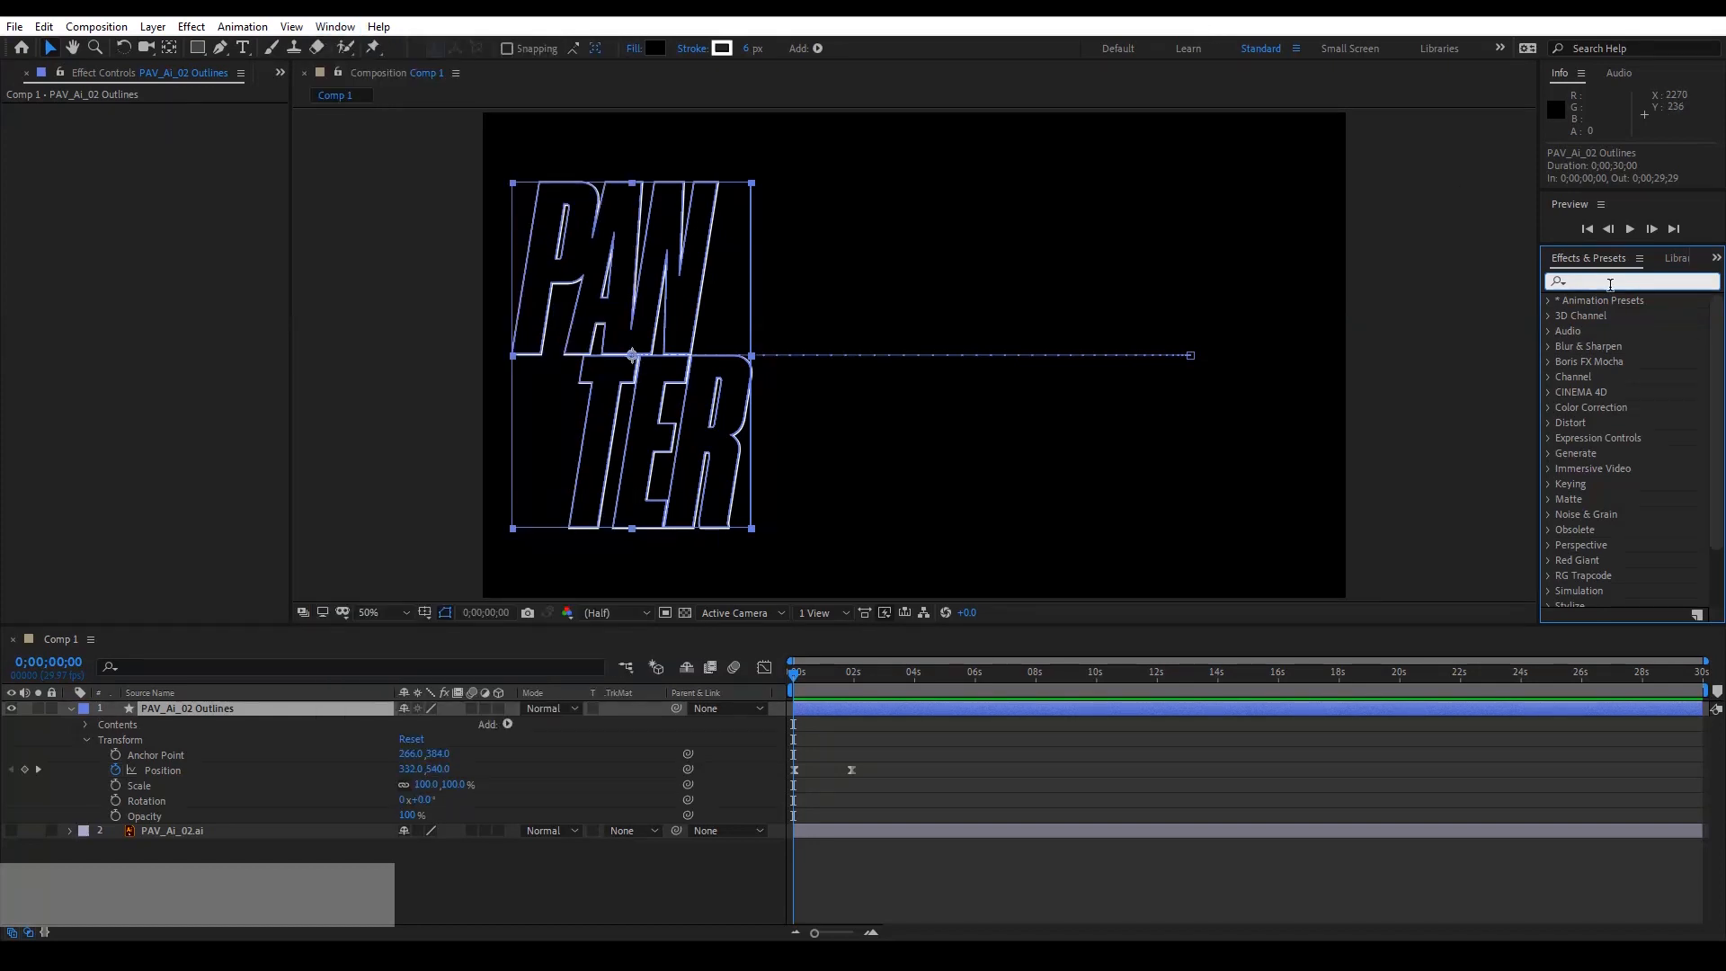
text(echo)
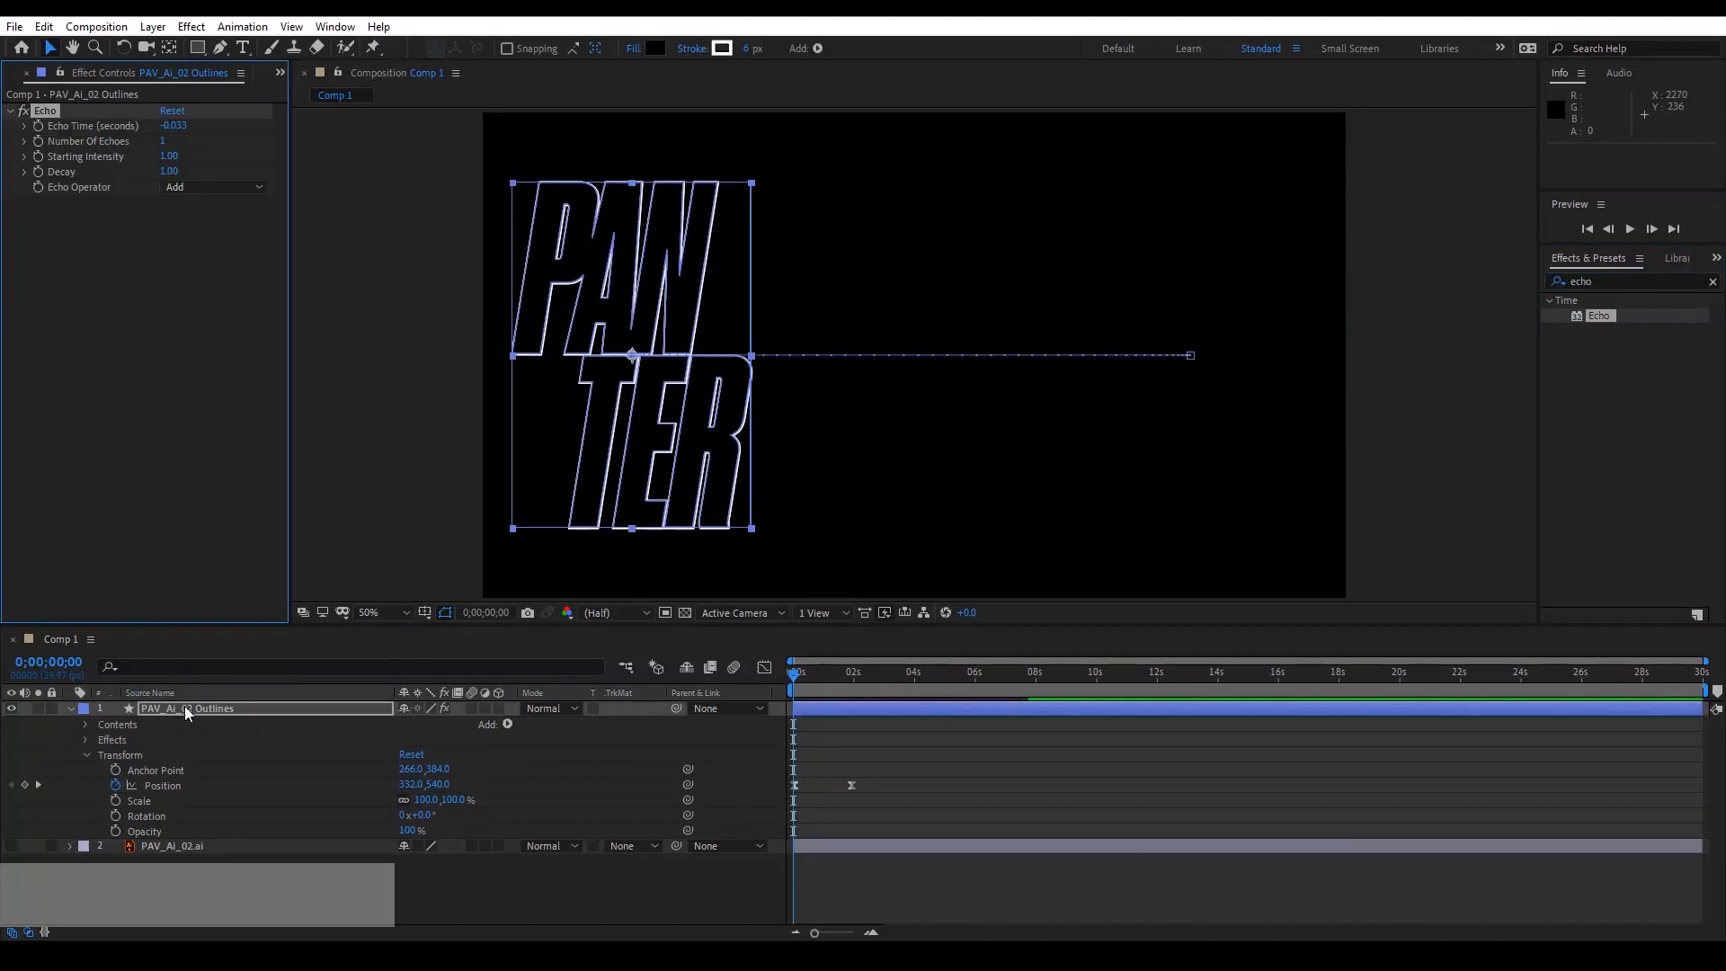
Preview the animation, then set Number Of Echoes to 40 and Echo Operator to Composite In Front.
key(space)
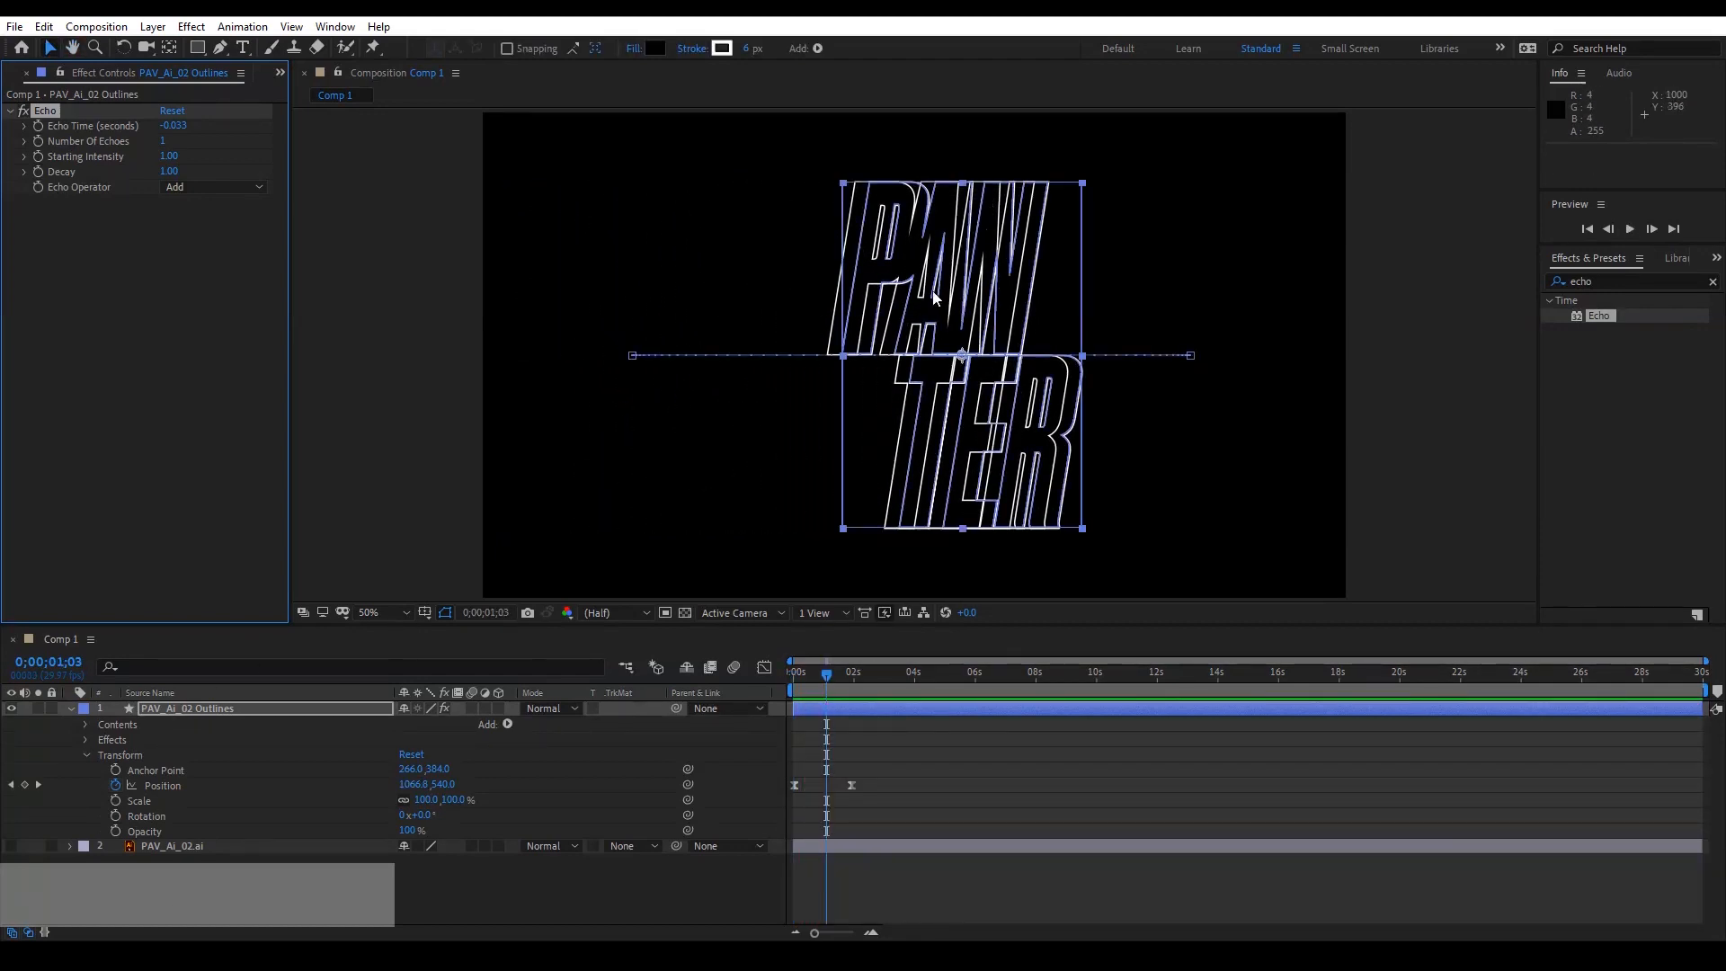
click(1629, 229)
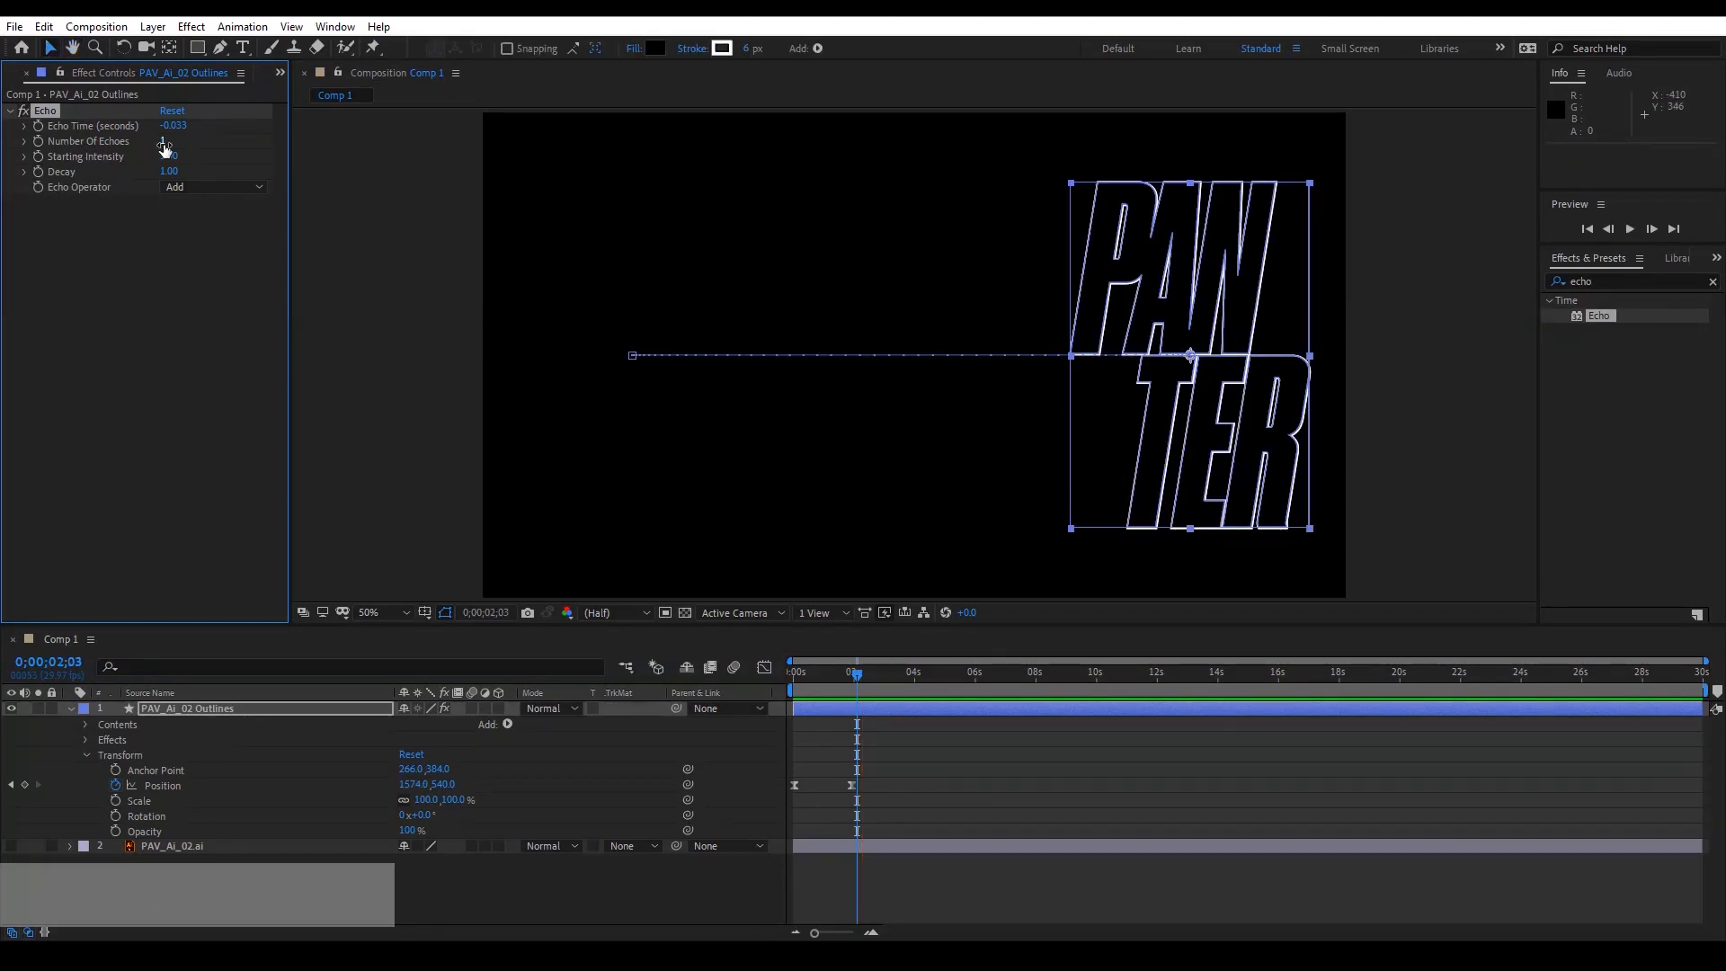
text(40)
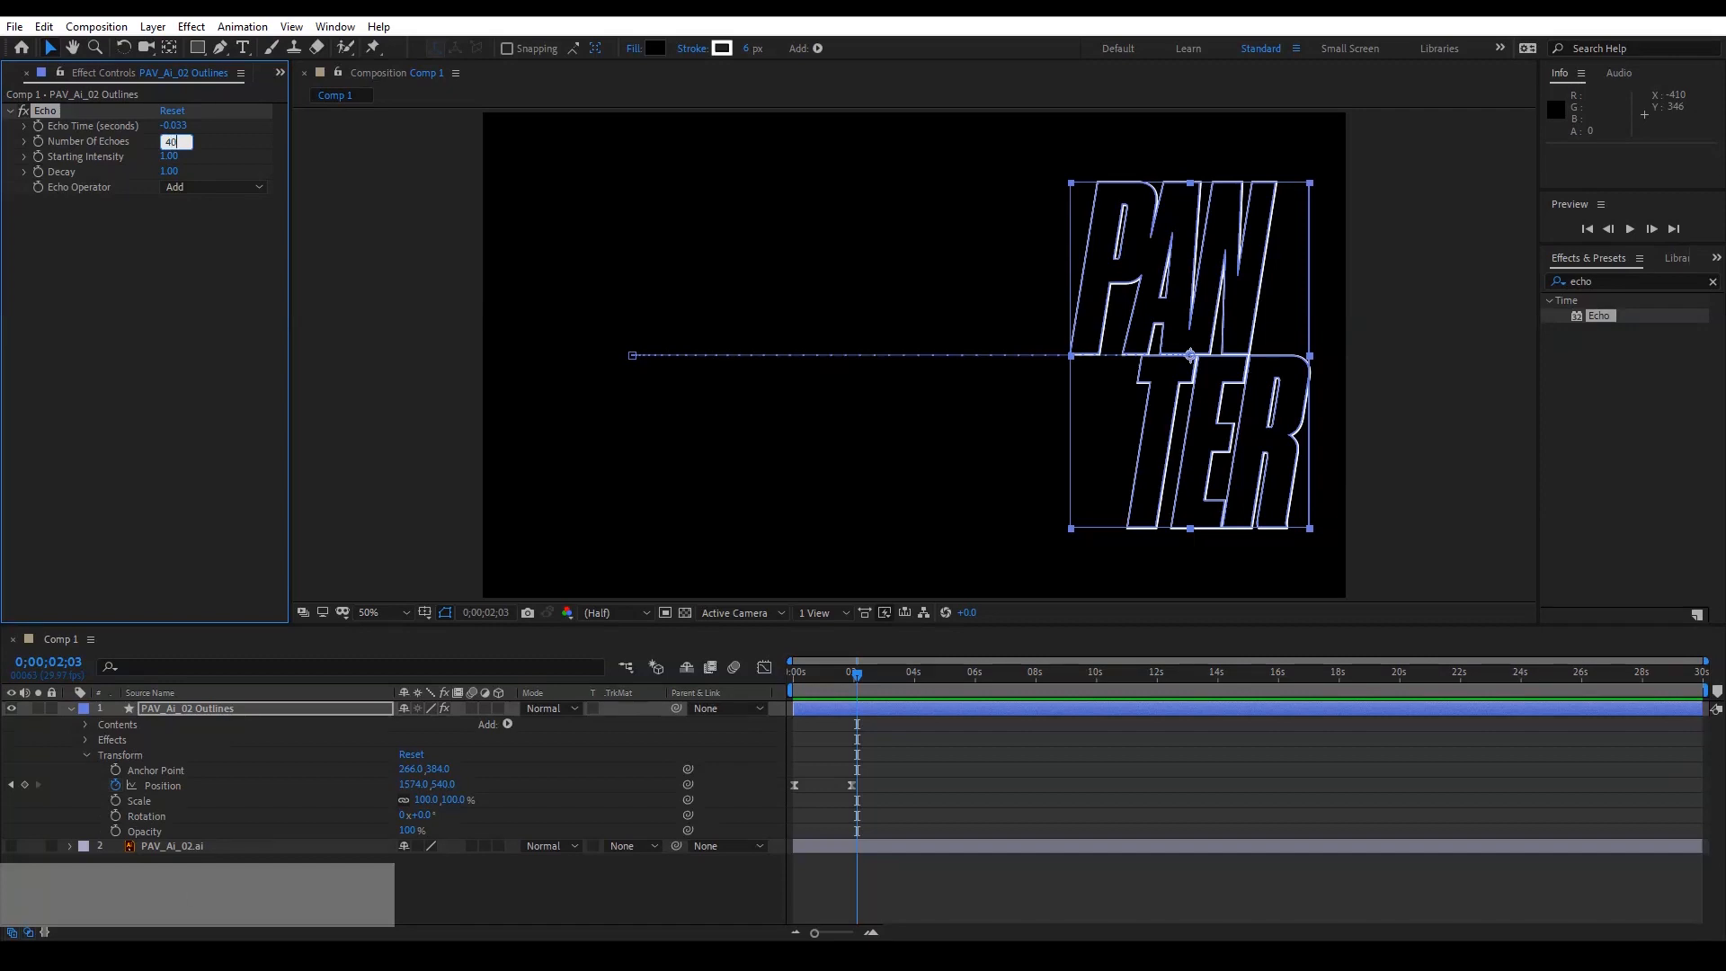
key(Enter)
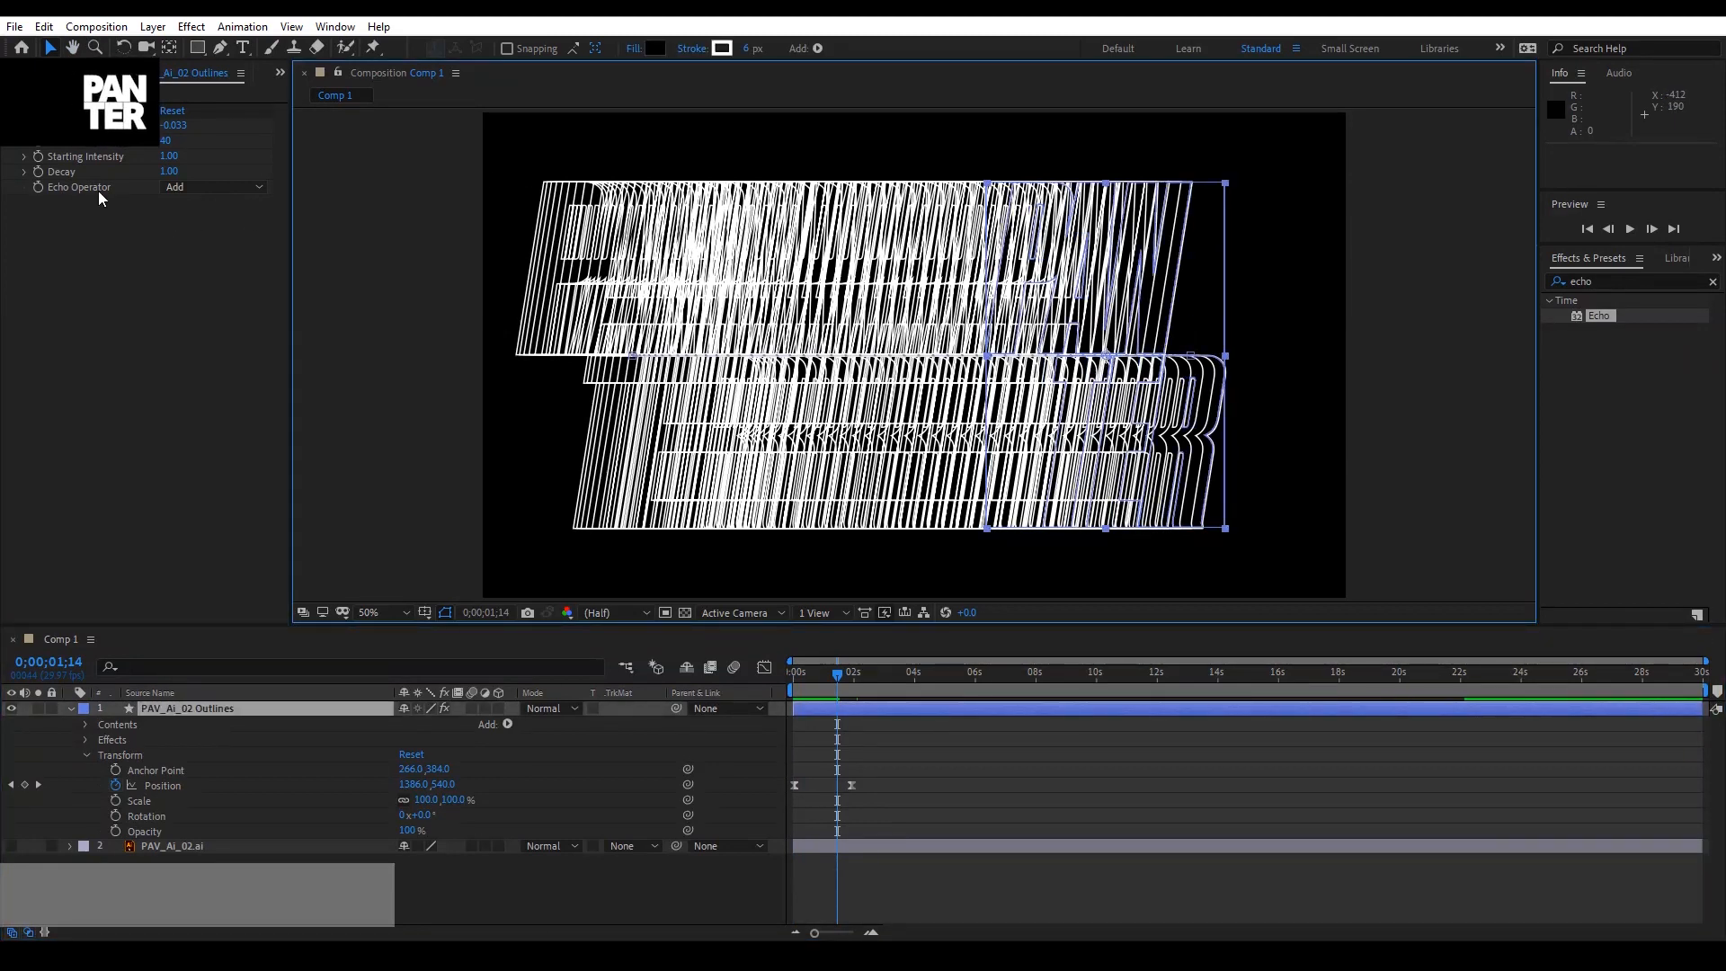
click(212, 186)
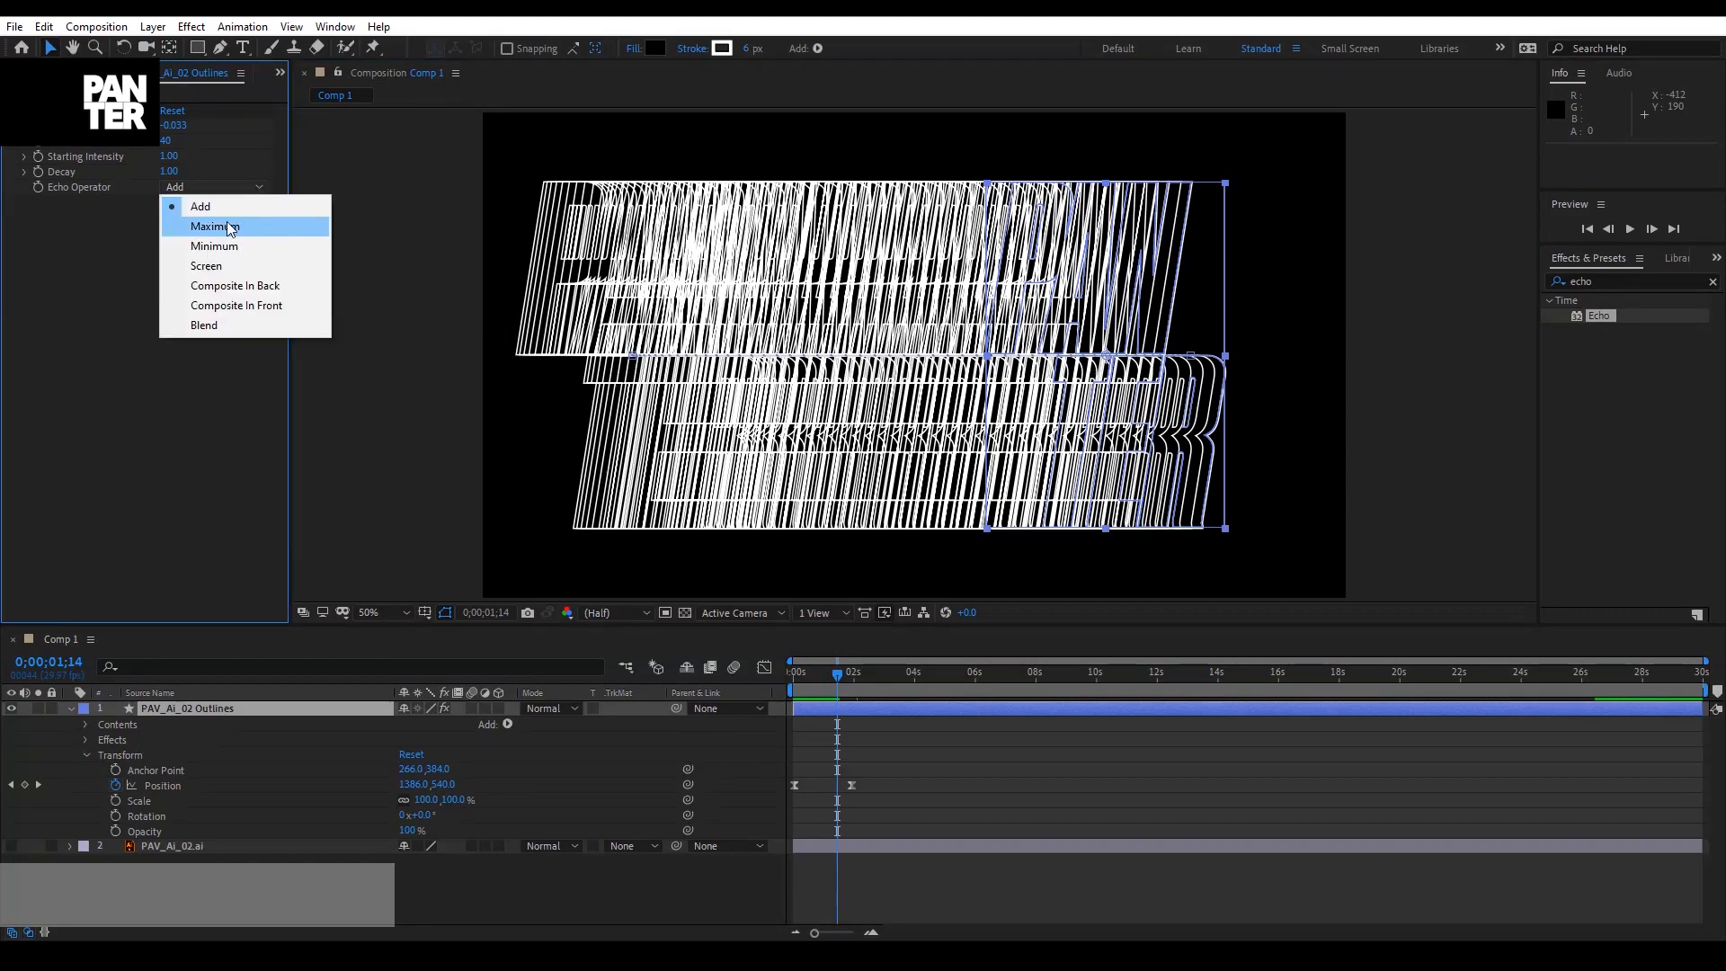
click(235, 305)
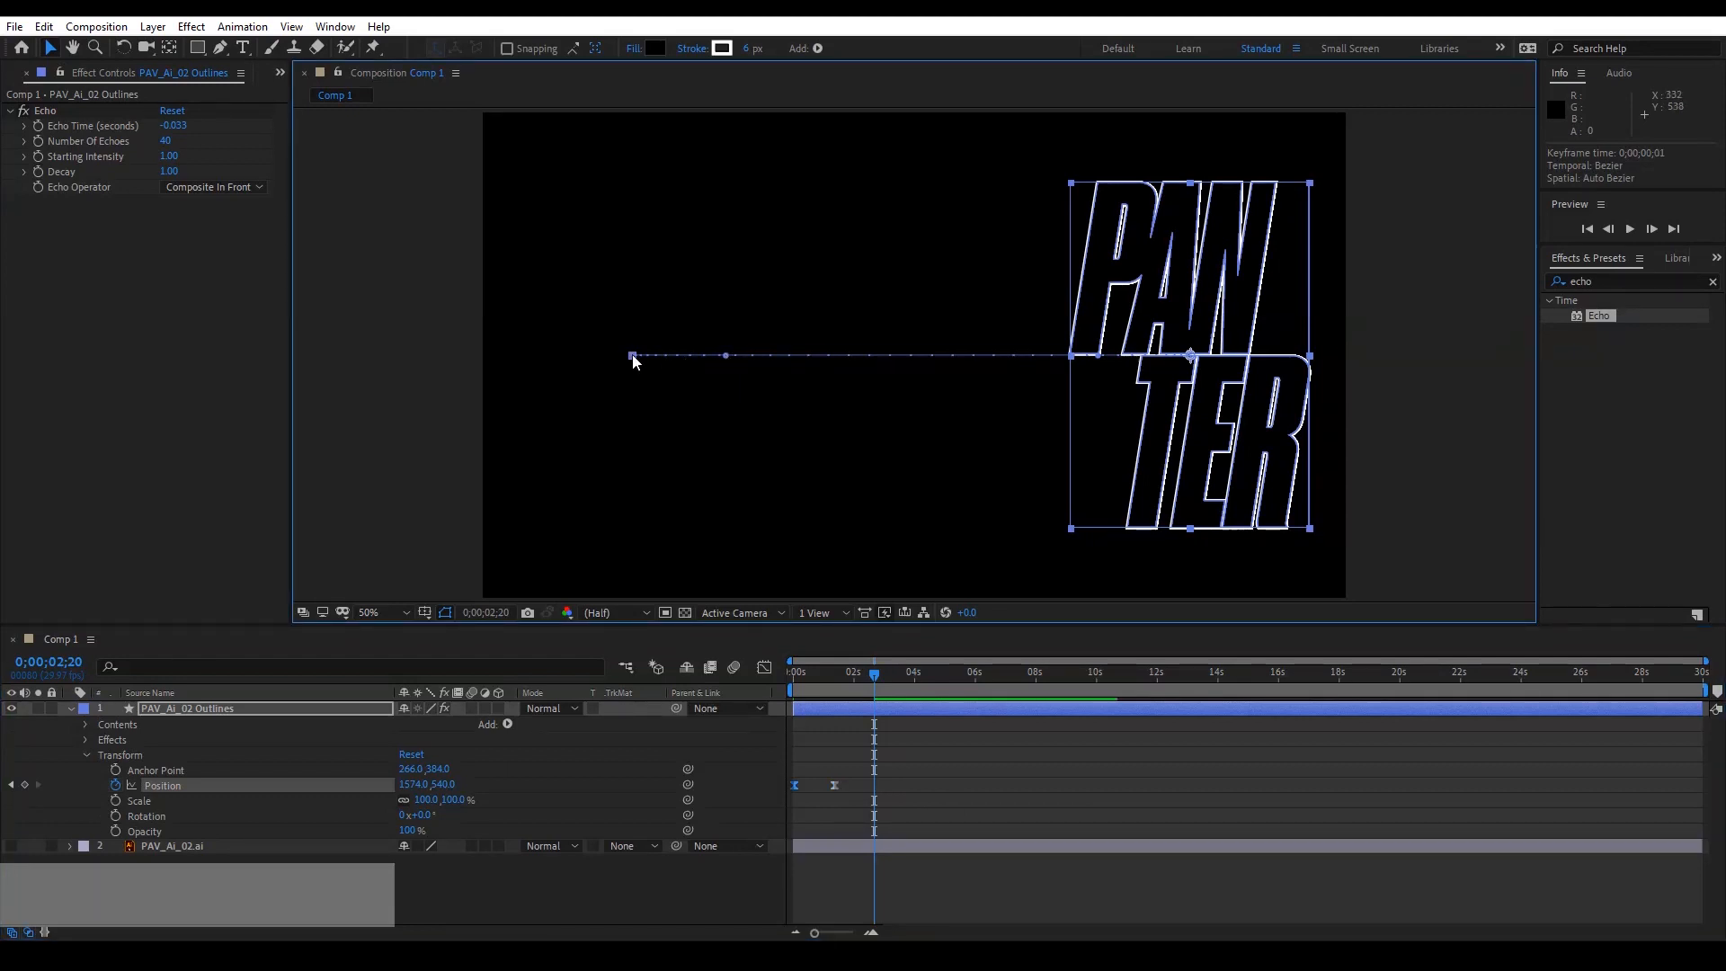
Move the path's start lower left, bend it, and add a new mid-path logo position.
drag(633, 356, 564, 511)
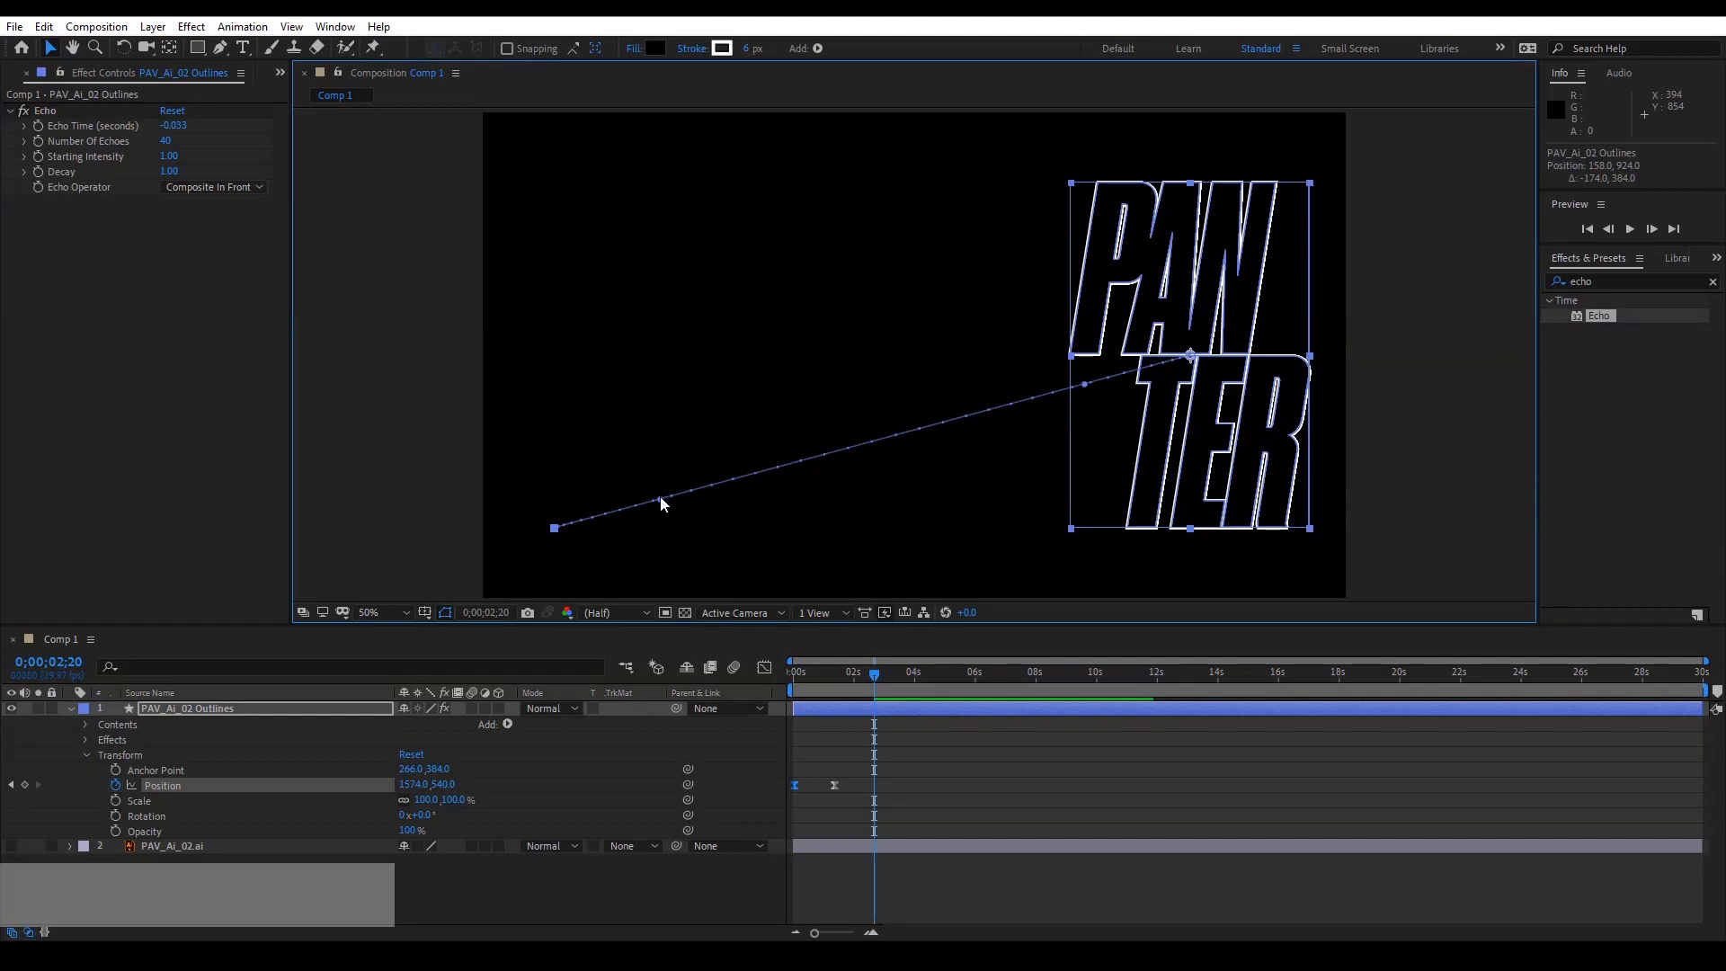
drag(661, 504, 732, 573)
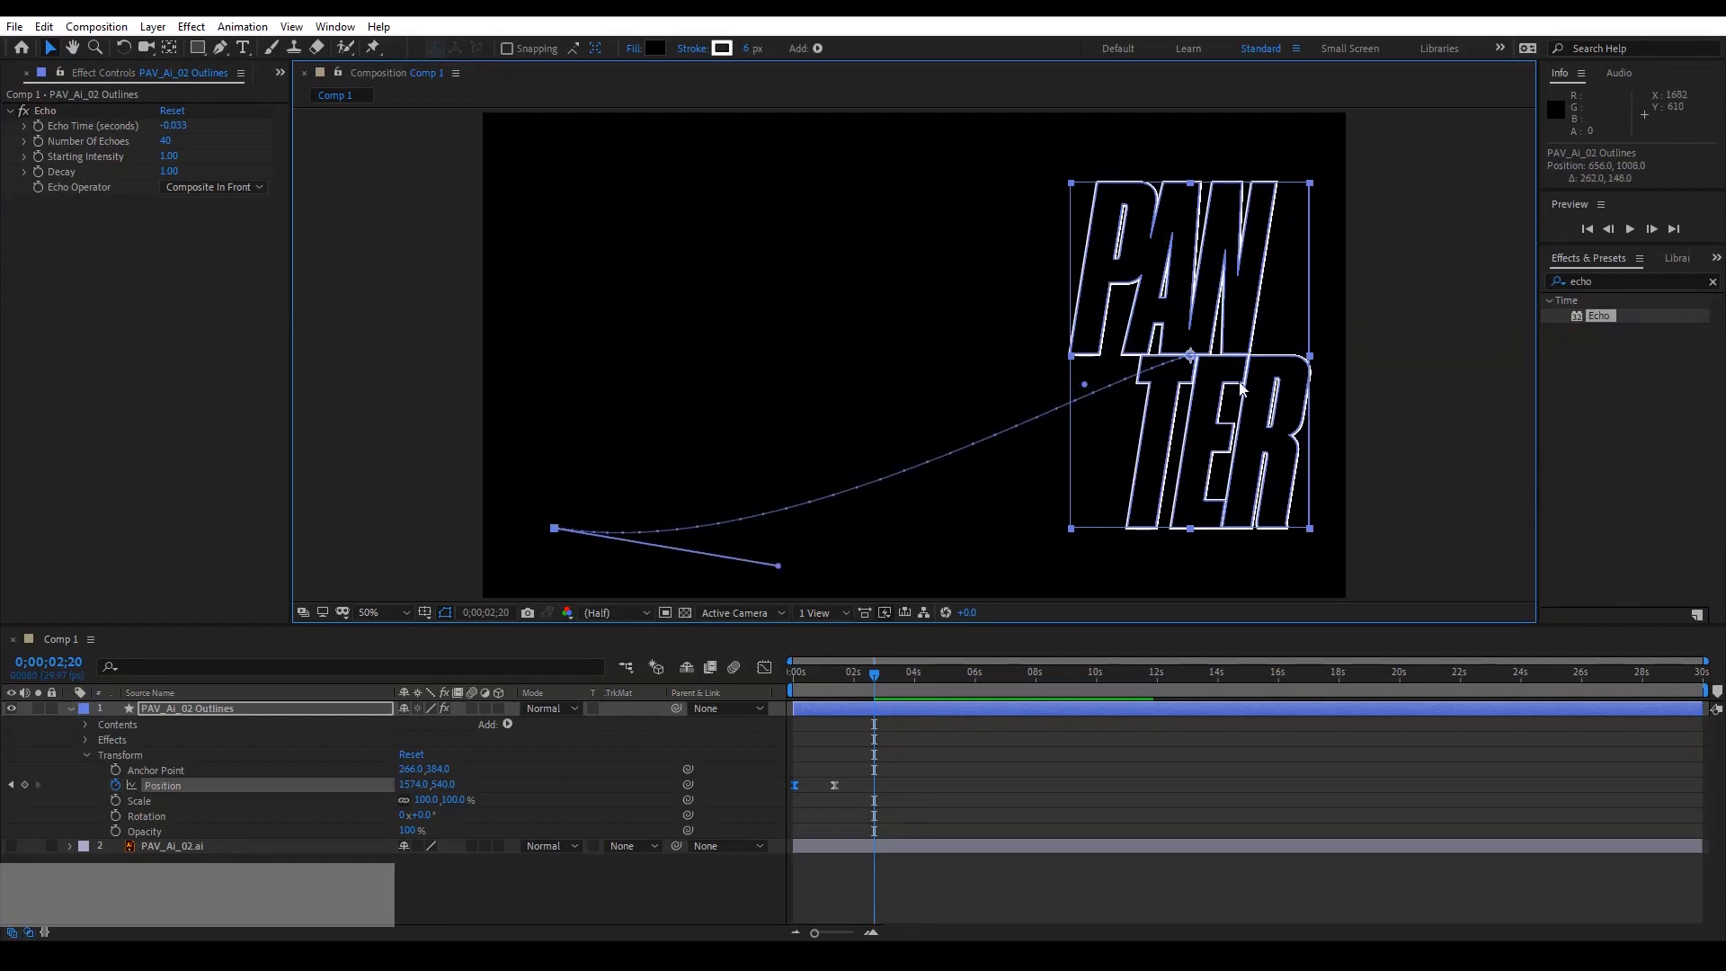
drag(1188, 352, 1166, 446)
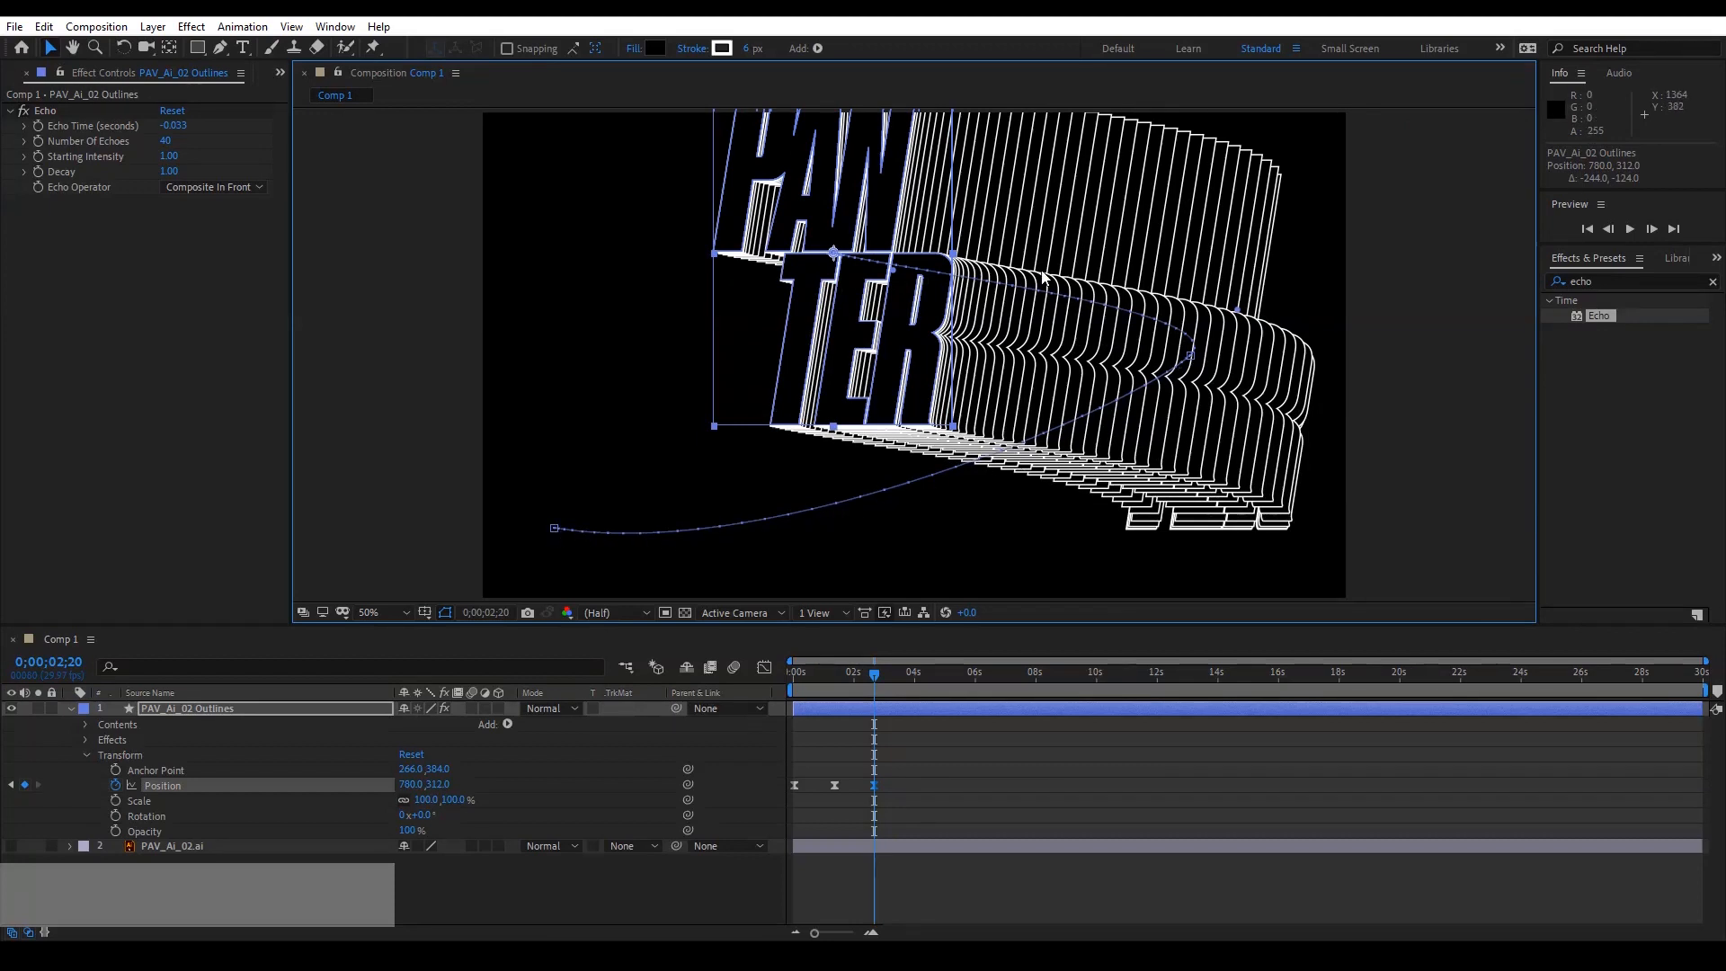
mouse_move(710, 324)
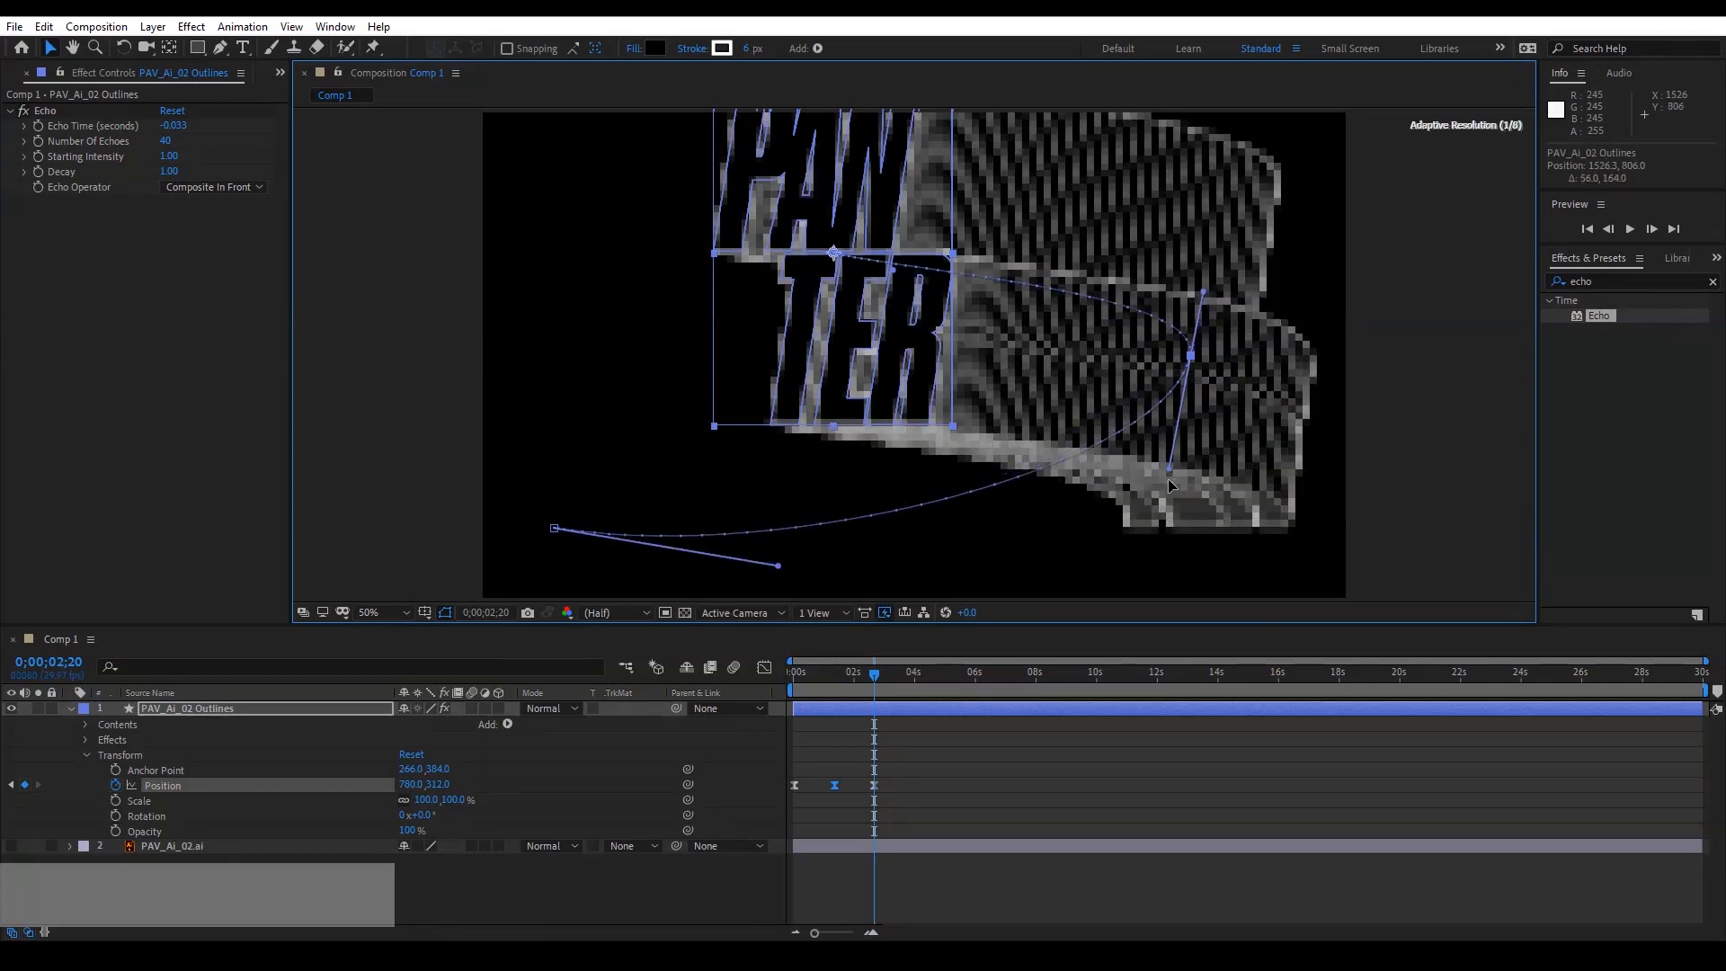
drag(1170, 486, 1200, 525)
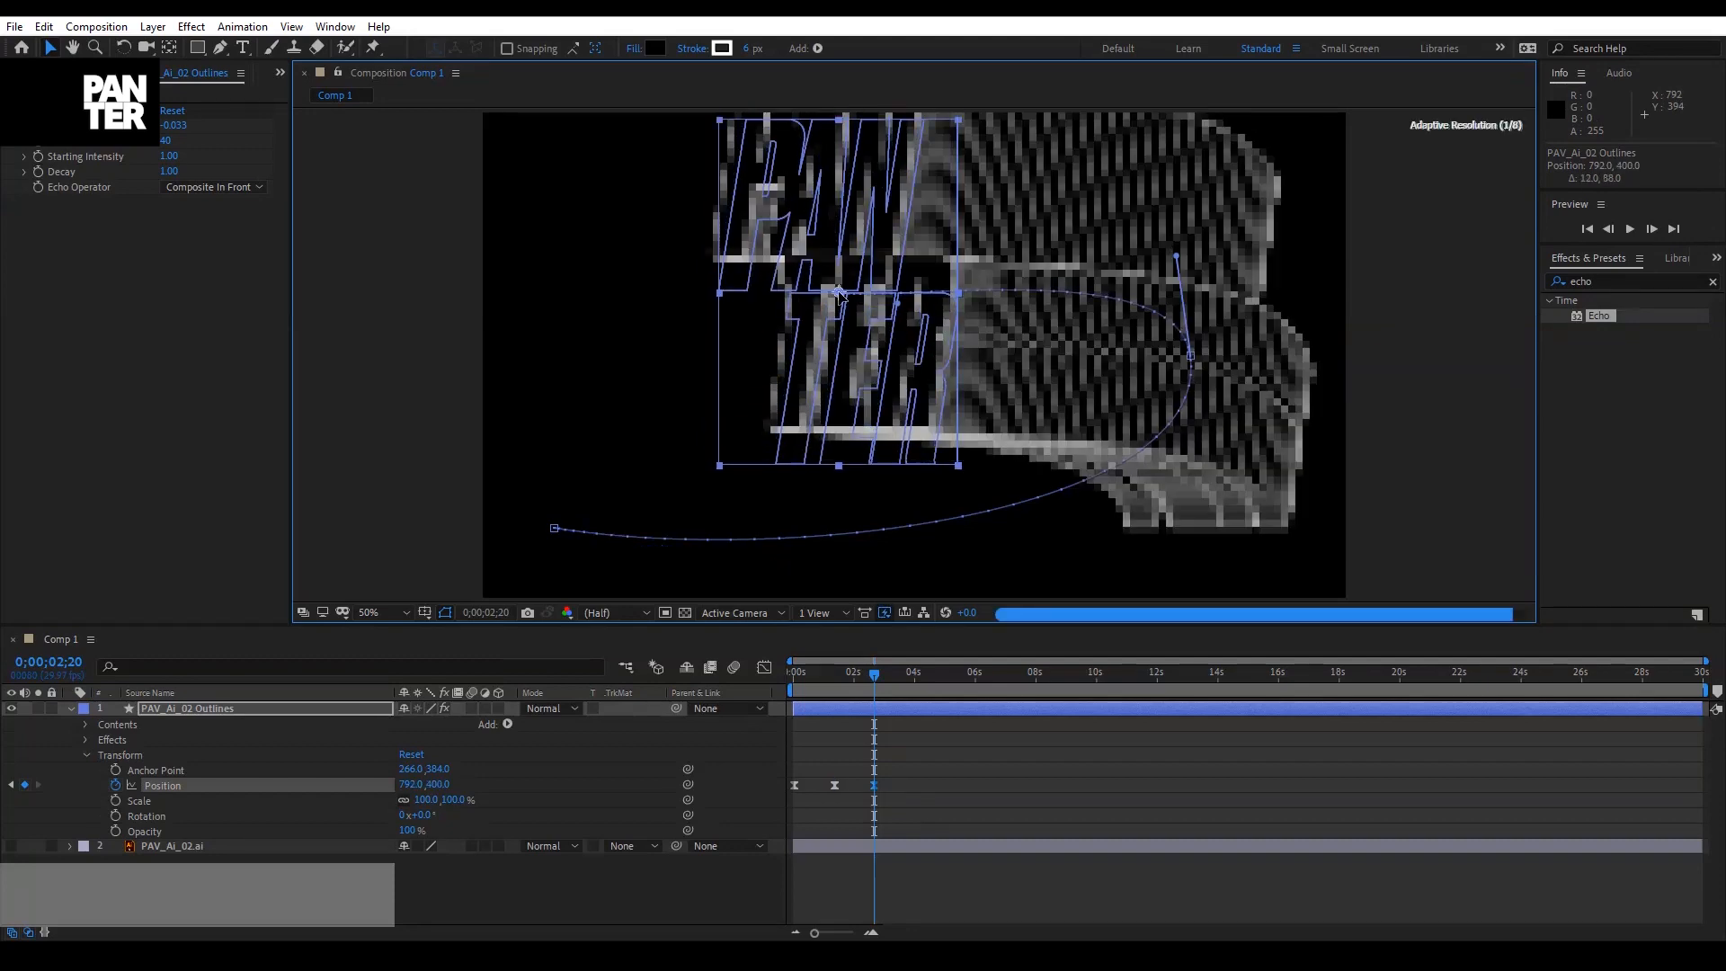
Fine-tune the logo's middle position, then jump to mid-animation to inspect the echo trail.
drag(837, 291, 835, 295)
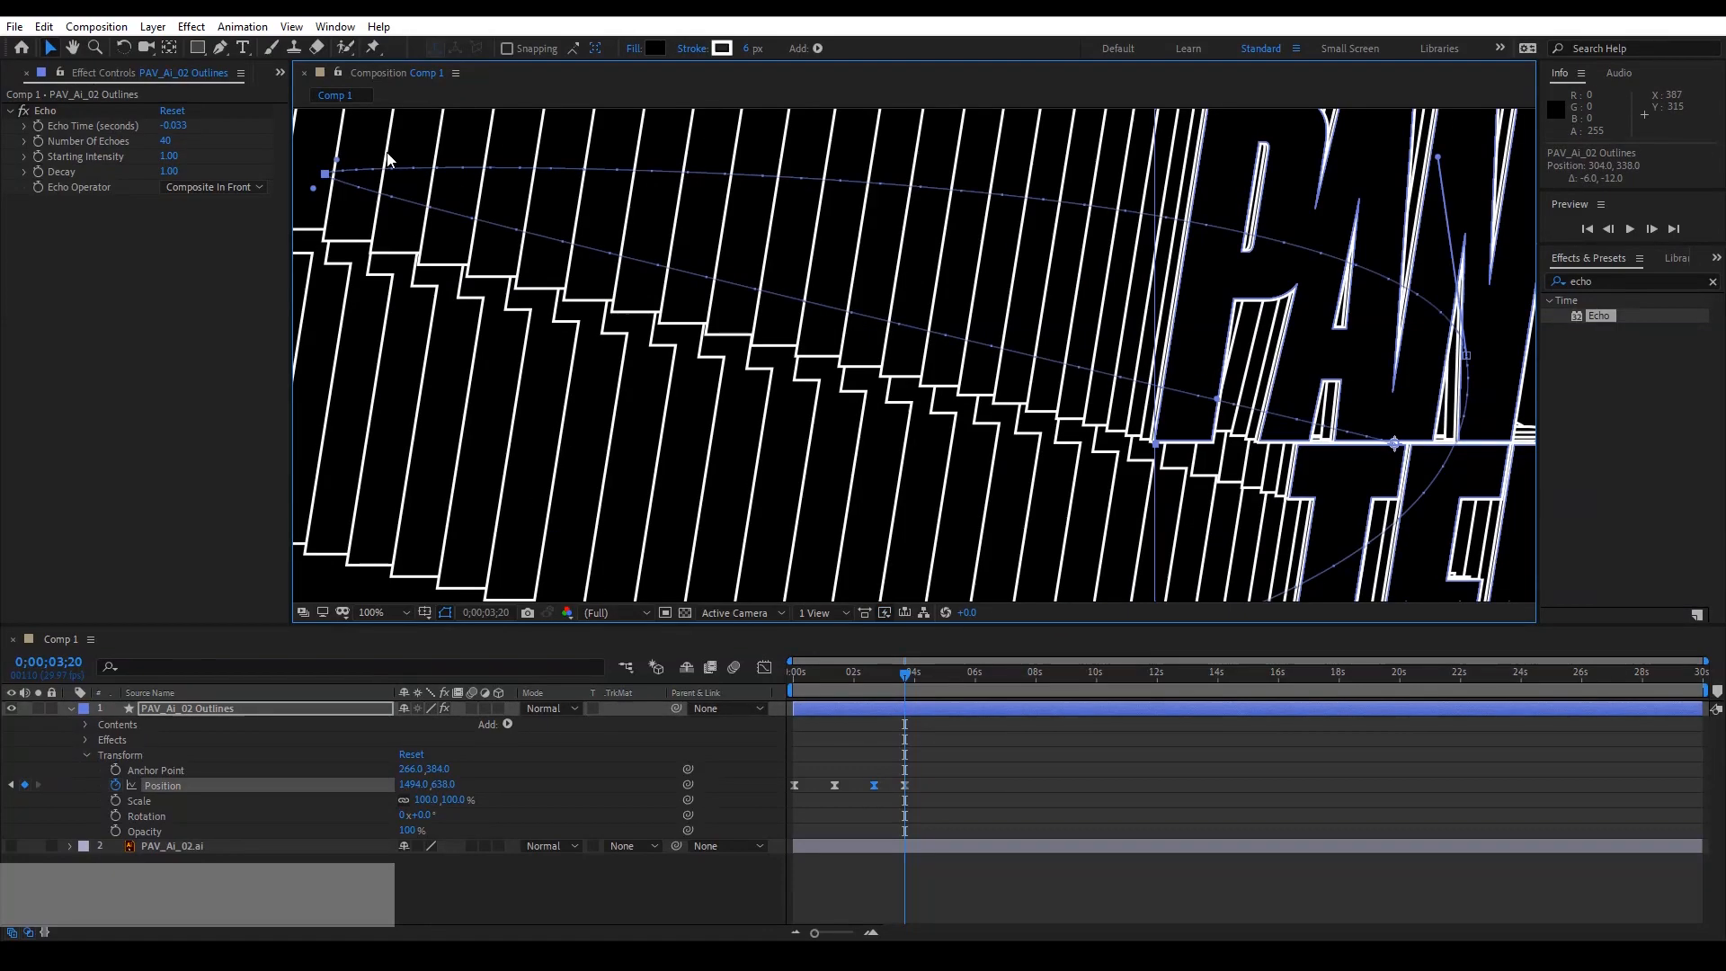
click(371, 613)
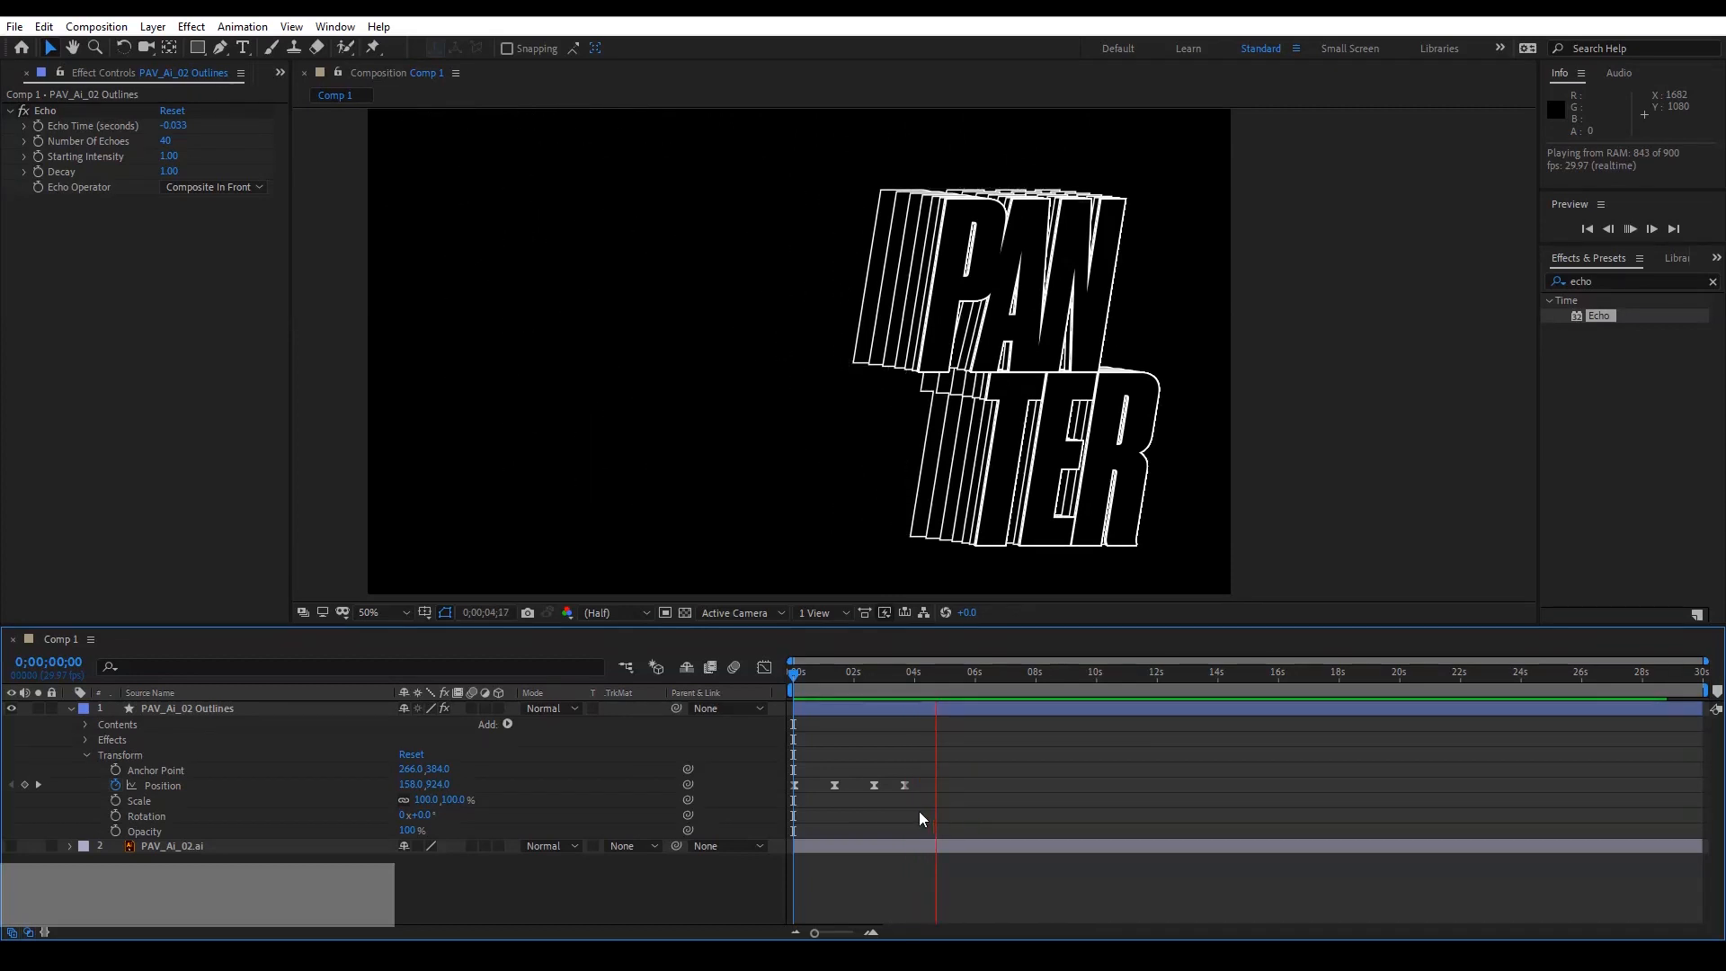
click(873, 672)
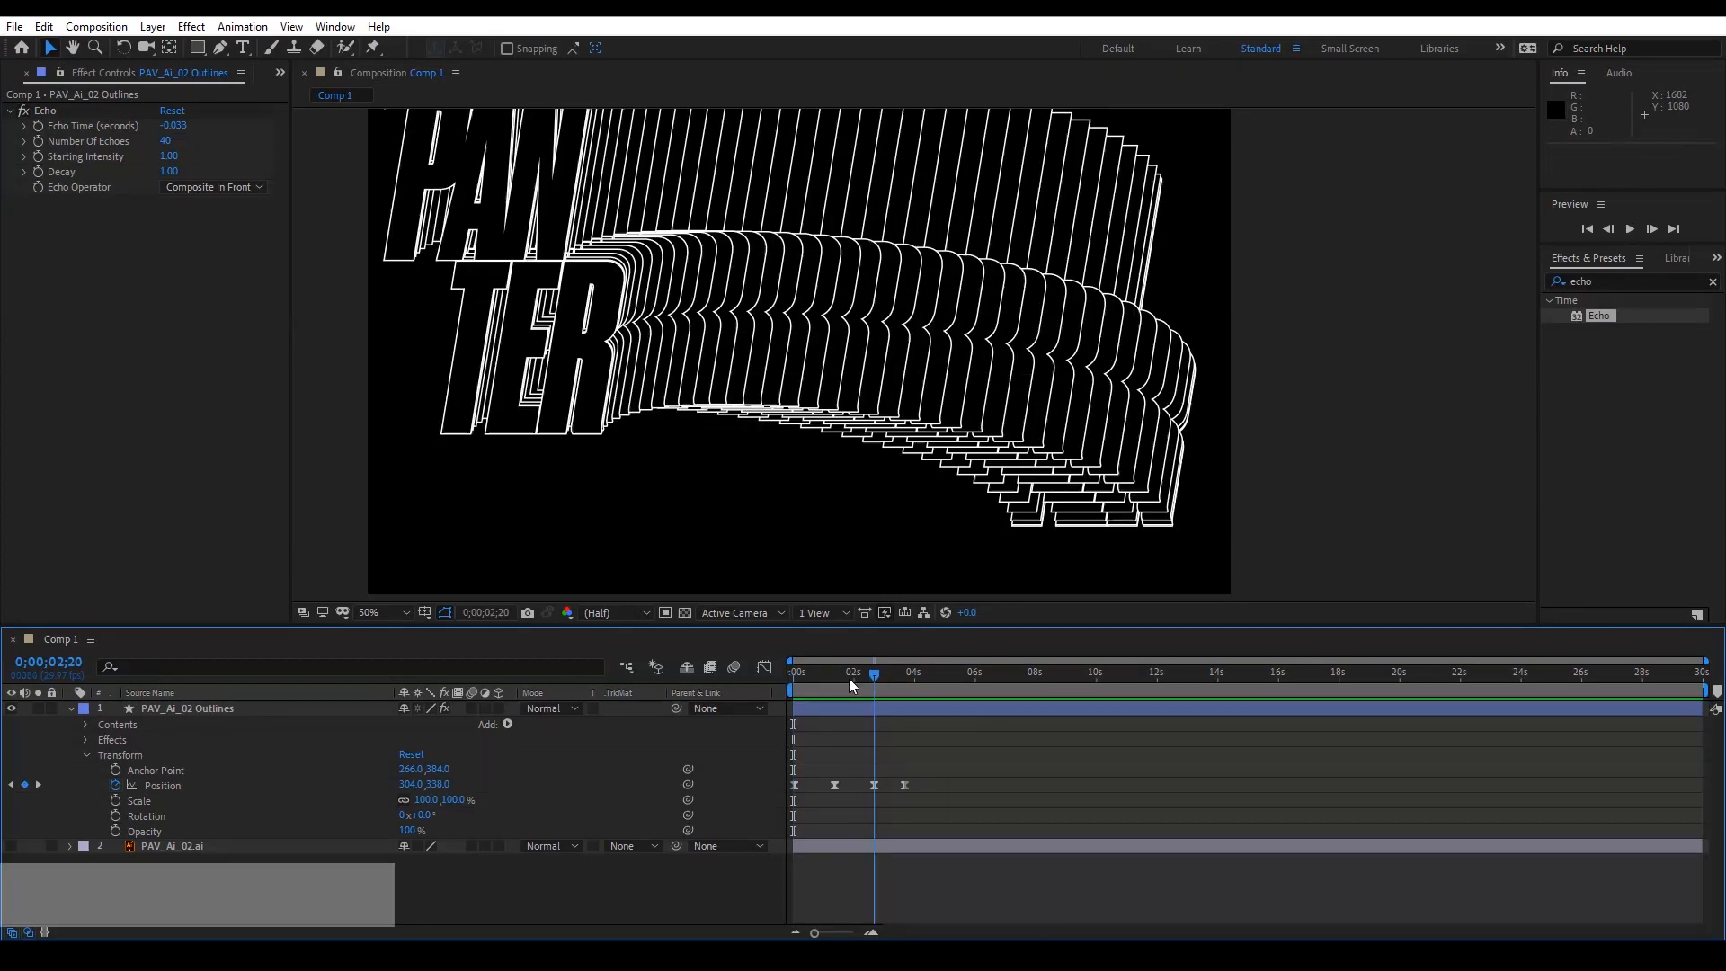